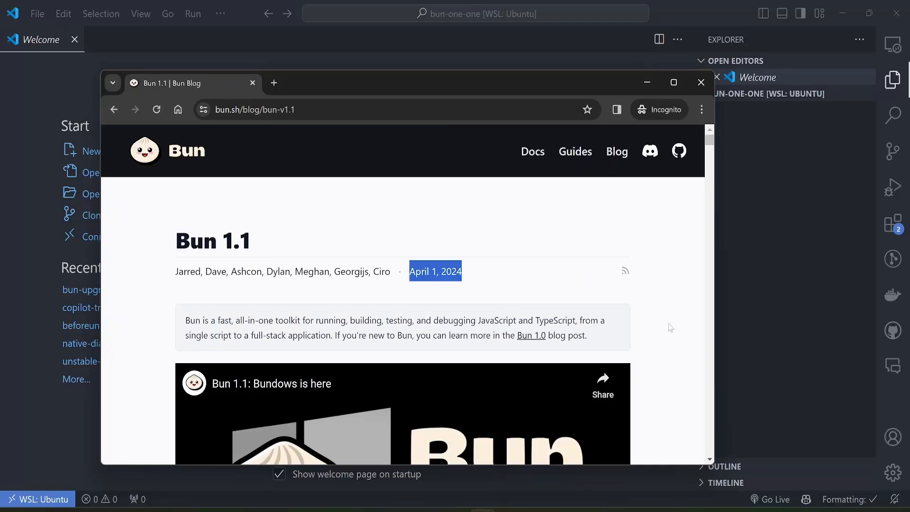
- Scroll the Bun 1.1 blog post down to the Windows Support PowerShell install command
scroll(down, 3)
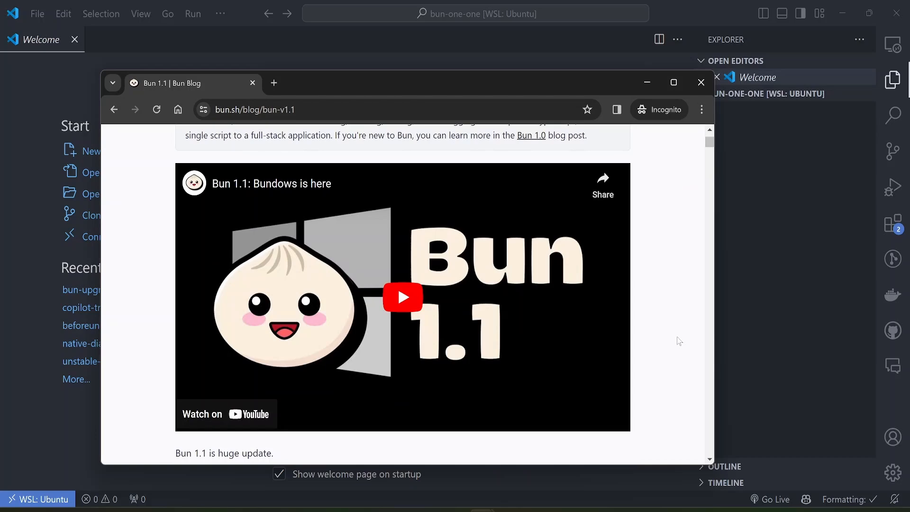
scroll(down, 3)
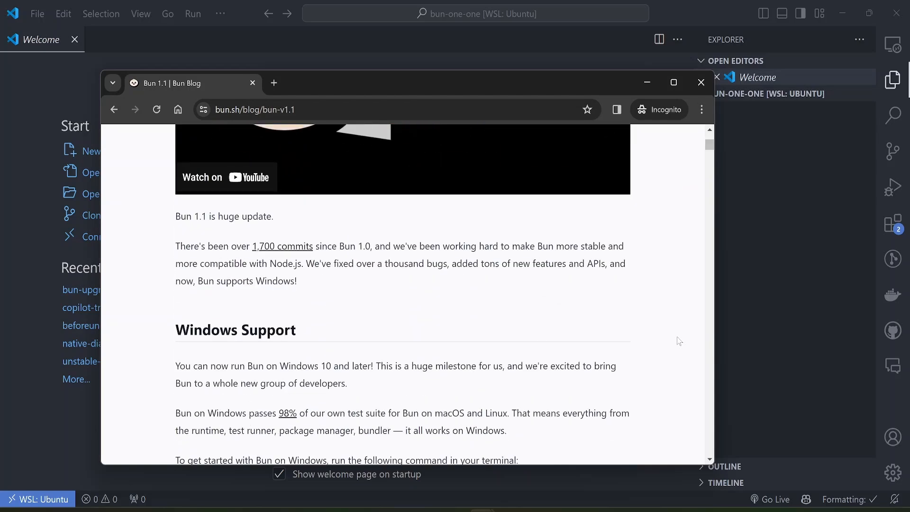
scroll(up, 3)
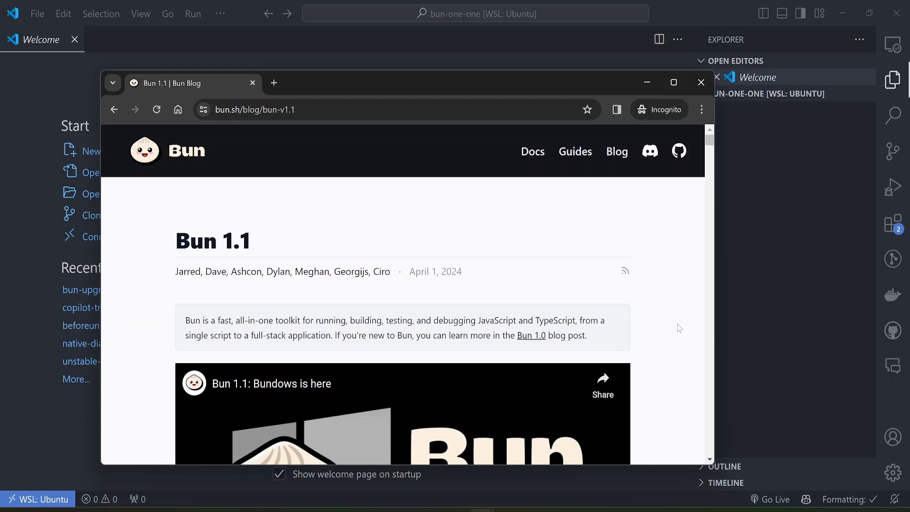
mouse_move(289, 247)
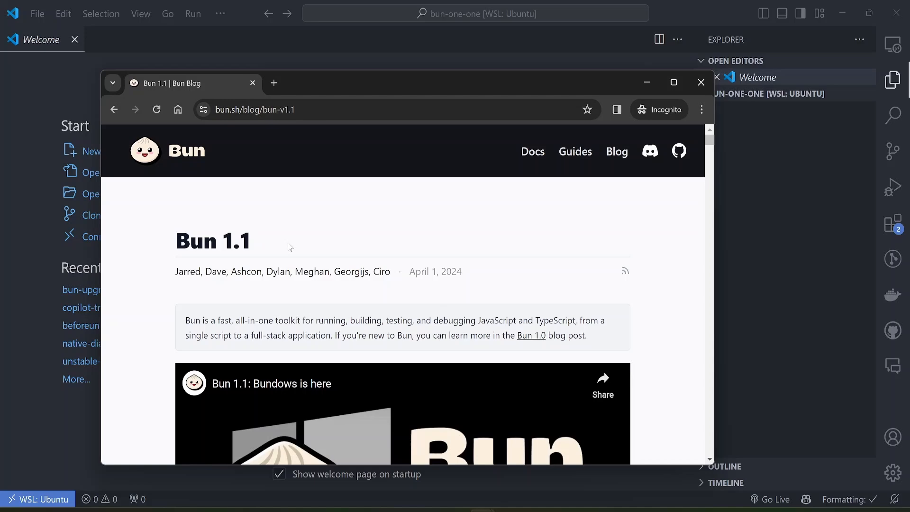
scroll(down, 3)
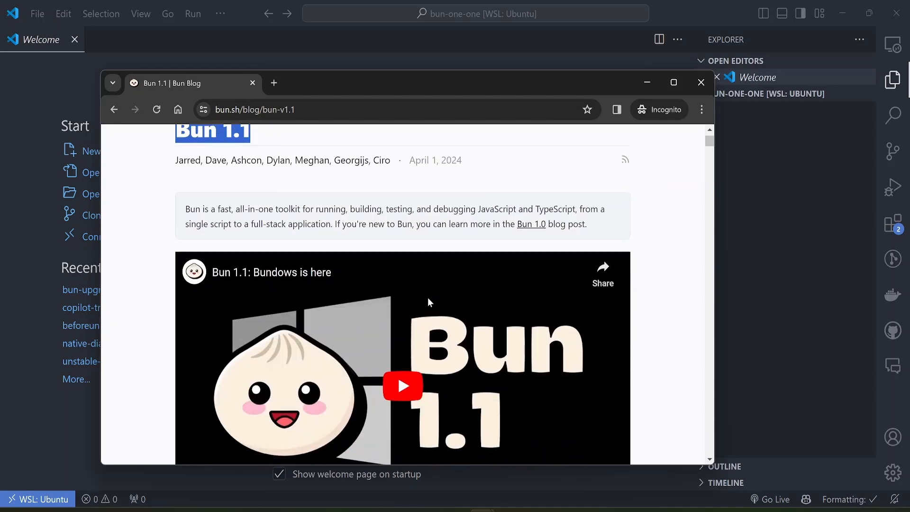
scroll(down, 3)
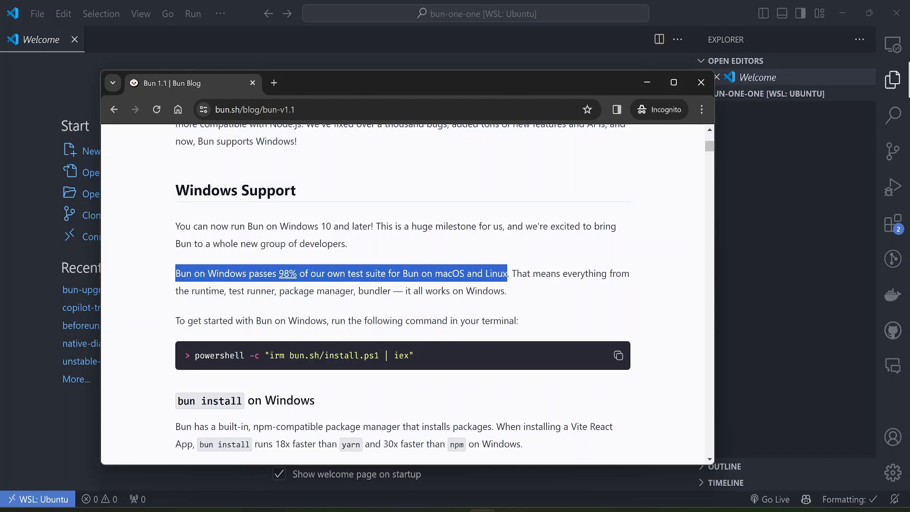
click(385, 355)
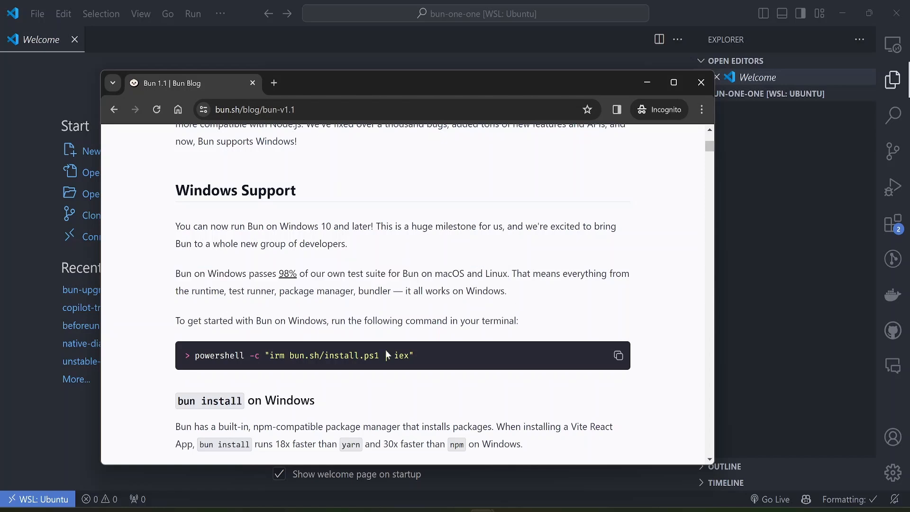
- In PowerShell, try bun, then install Bun 1.1.0 via powershell -c "irm bun.sh/install.ps1 | iex"
click(619, 355)
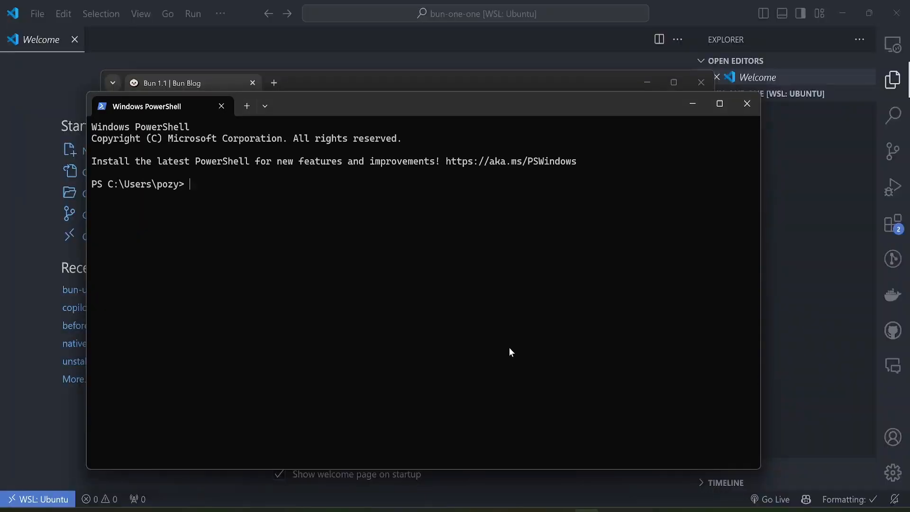
text(bun)
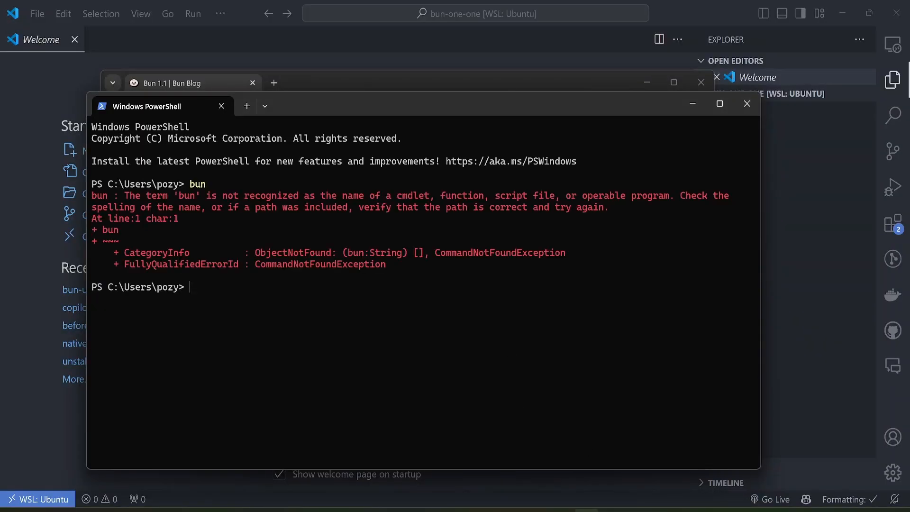
text(powershell -c "irm bun.sh/install.ps1 | iex")
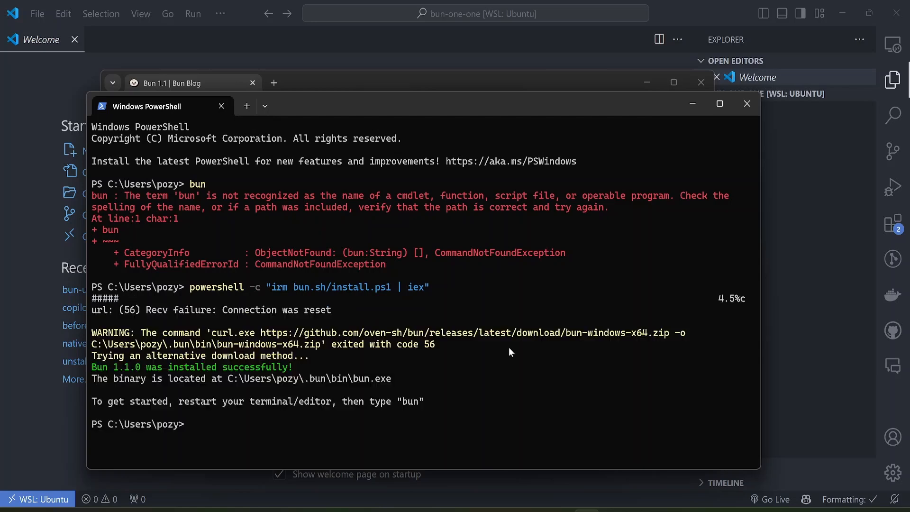
mouse_move(383, 374)
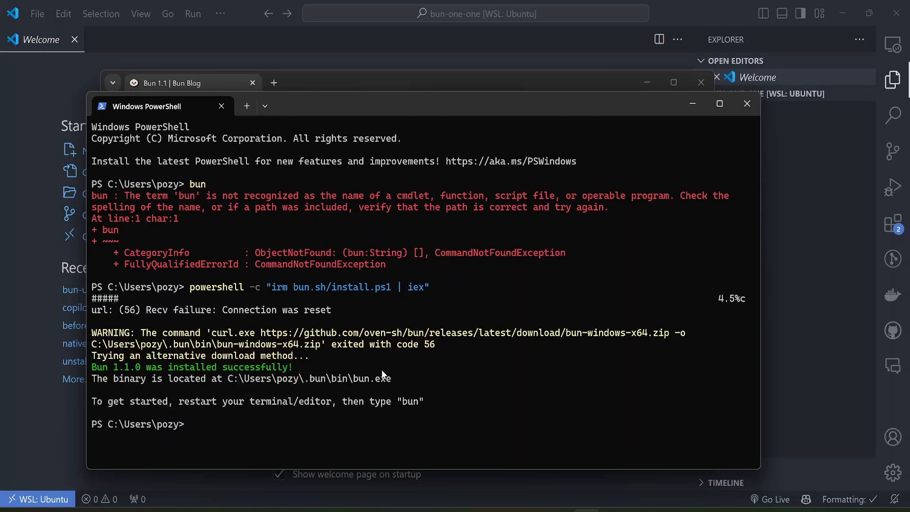
text(bun)
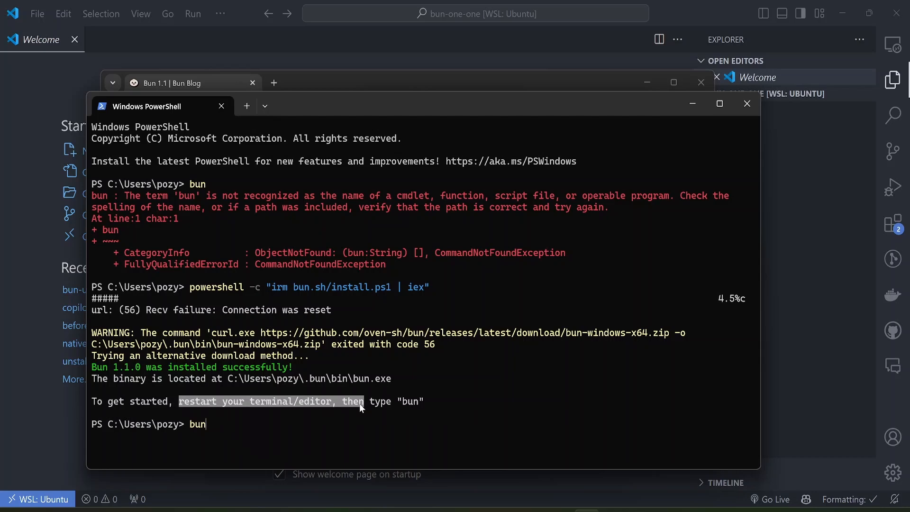
click(246, 105)
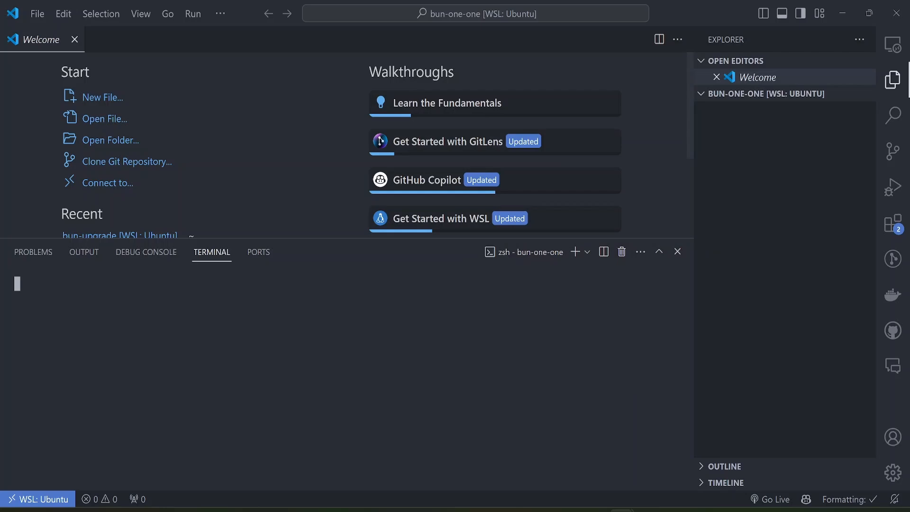
- Run bun init and create random.ts exporting random() that returns Math.random()
text(bun init -y)
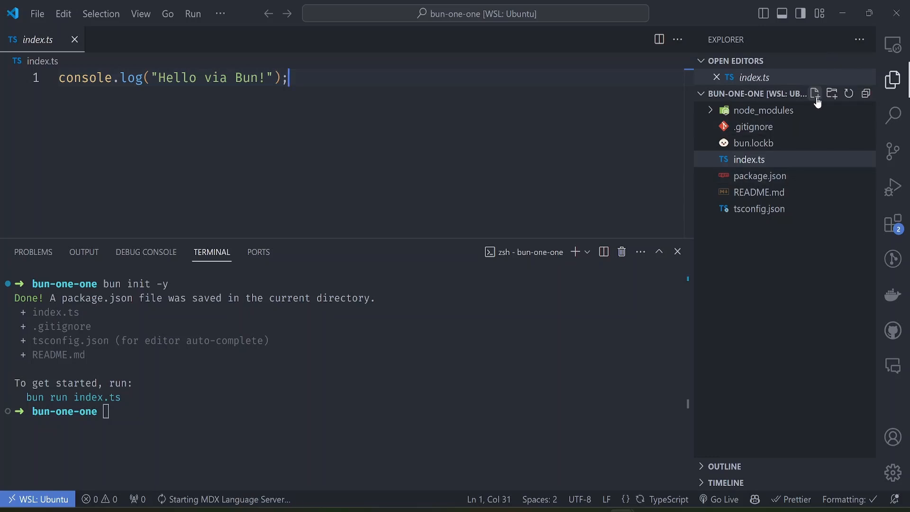
click(814, 93)
text(re)
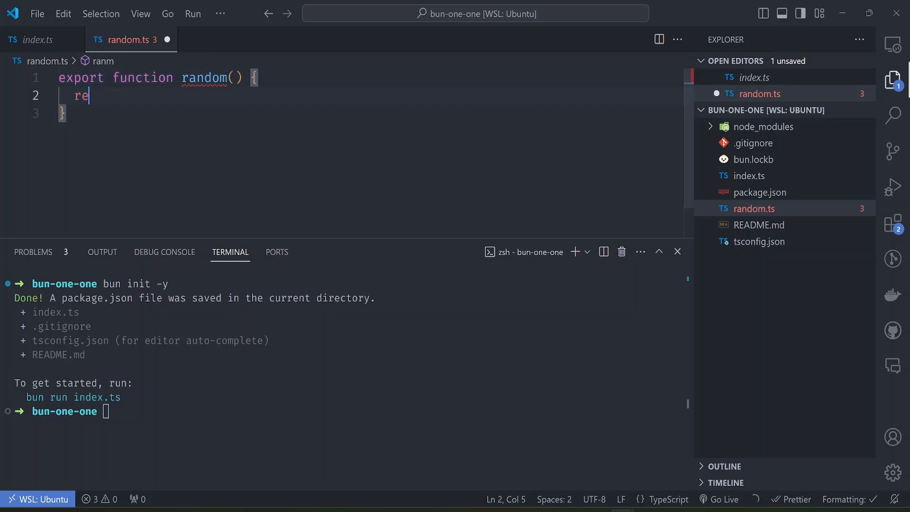
text(turn Math.random();)
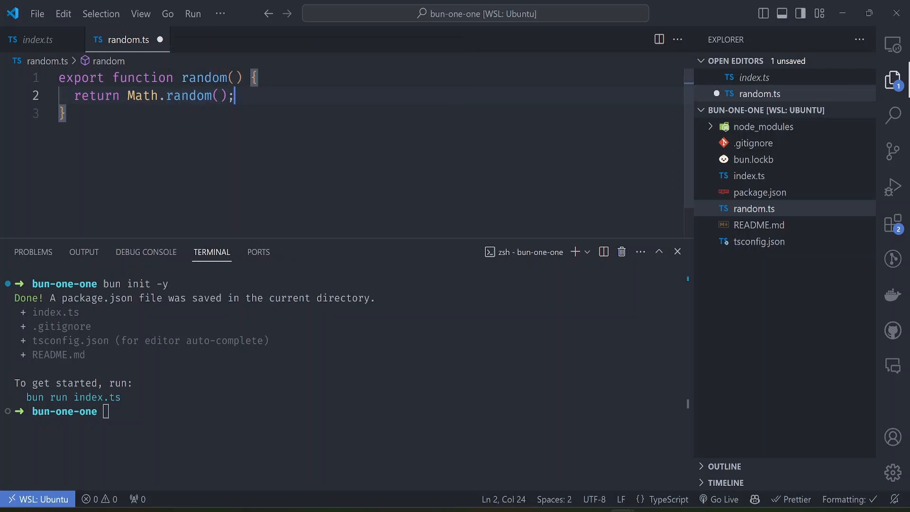
- Make index.ts log "The random number is ${random()}", then run it with bun run
click(32, 39)
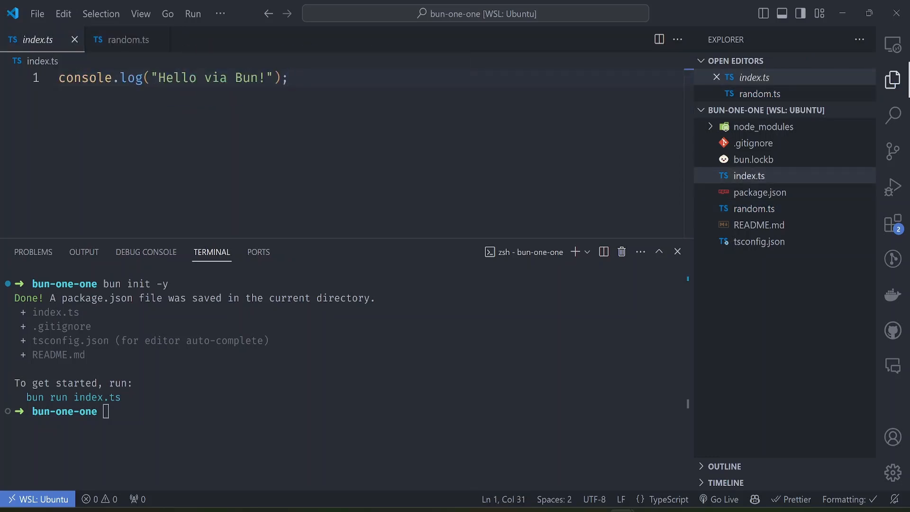
text(console.log()
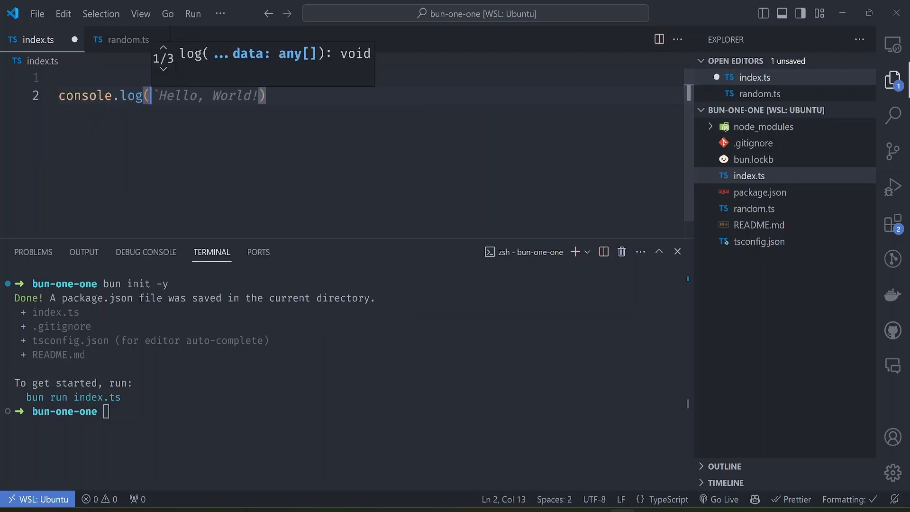
text(The random number is: $`)
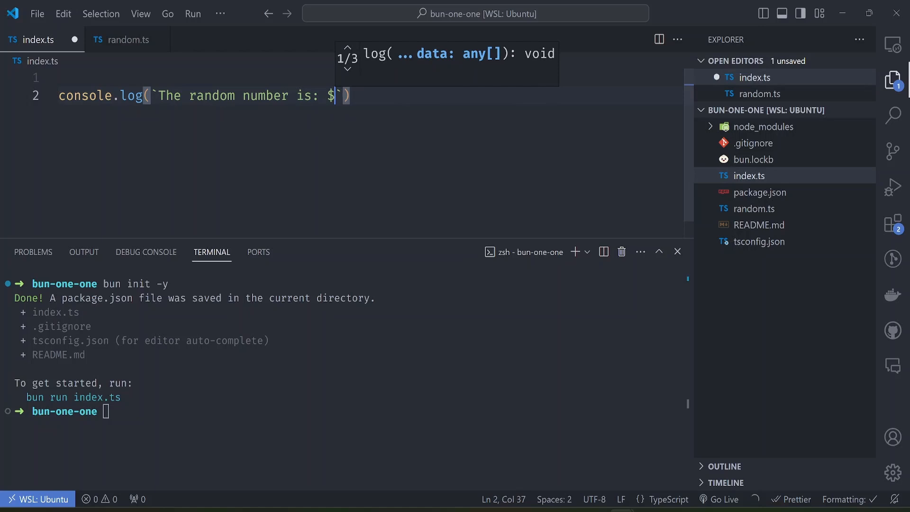
text(${random)
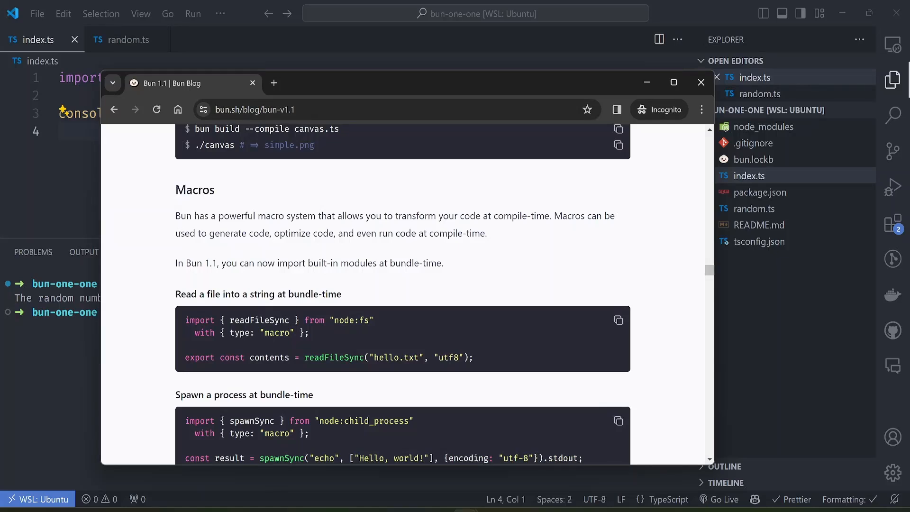
drag(176, 215, 502, 215)
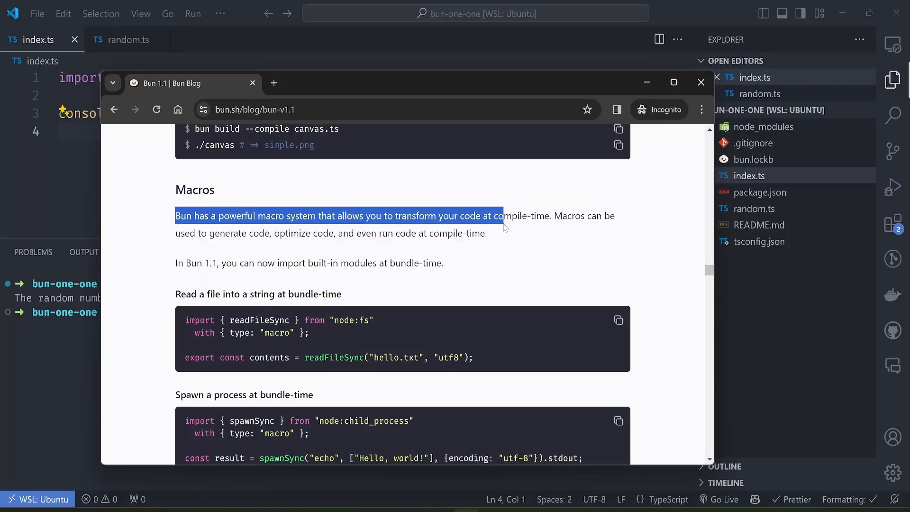
drag(504, 216, 487, 233)
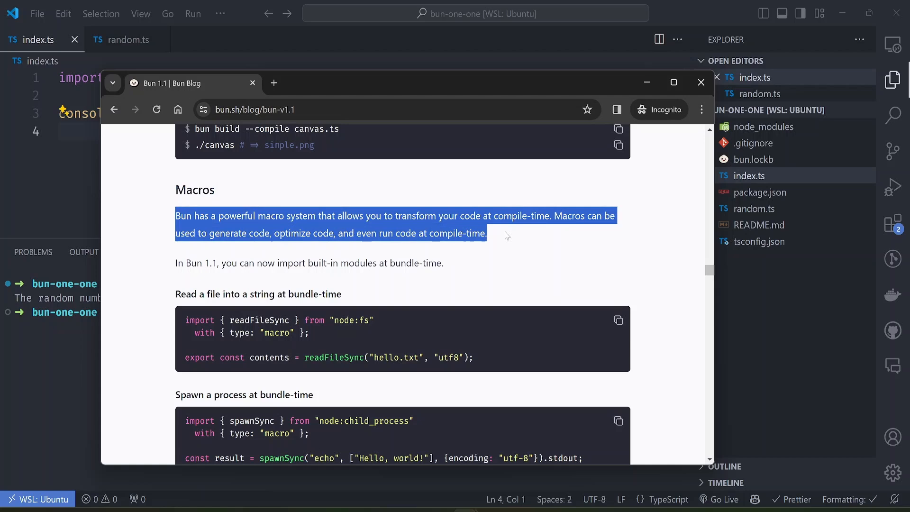
mouse_move(489, 242)
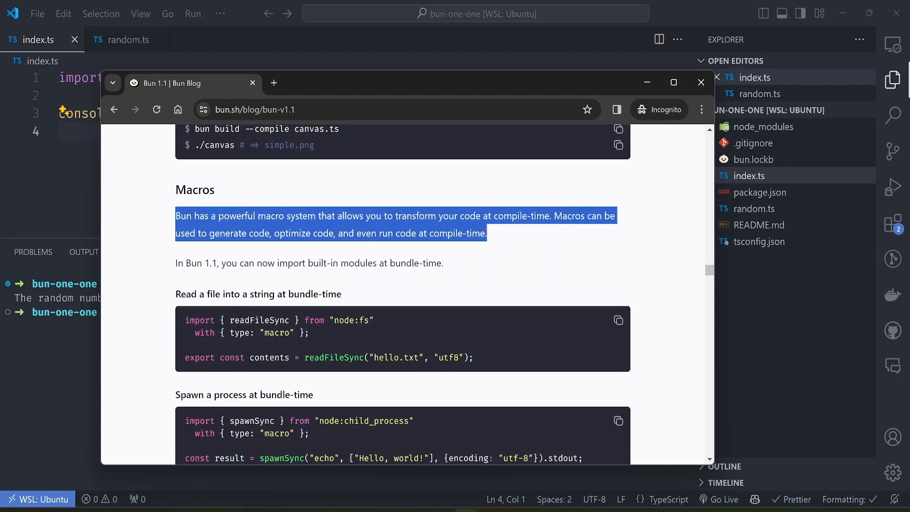
click(700, 81)
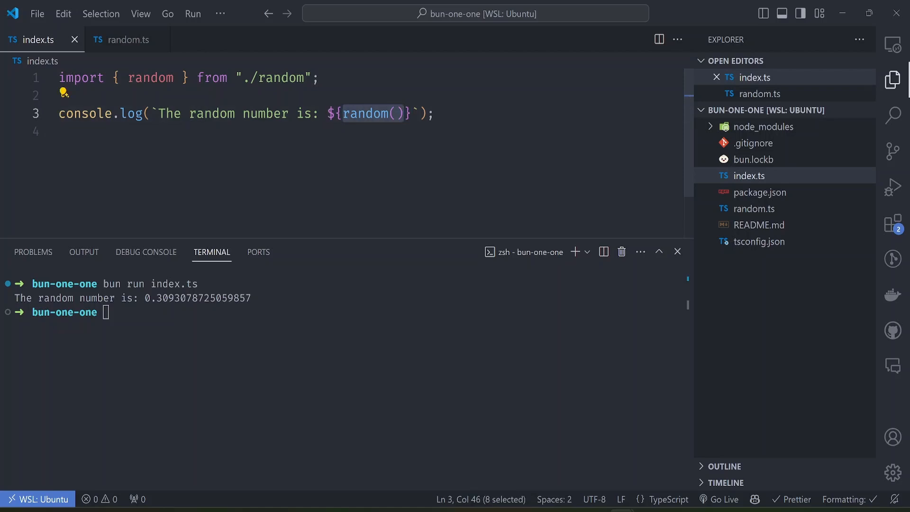
mouse_move(370, 113)
text(bun build ./index.ts)
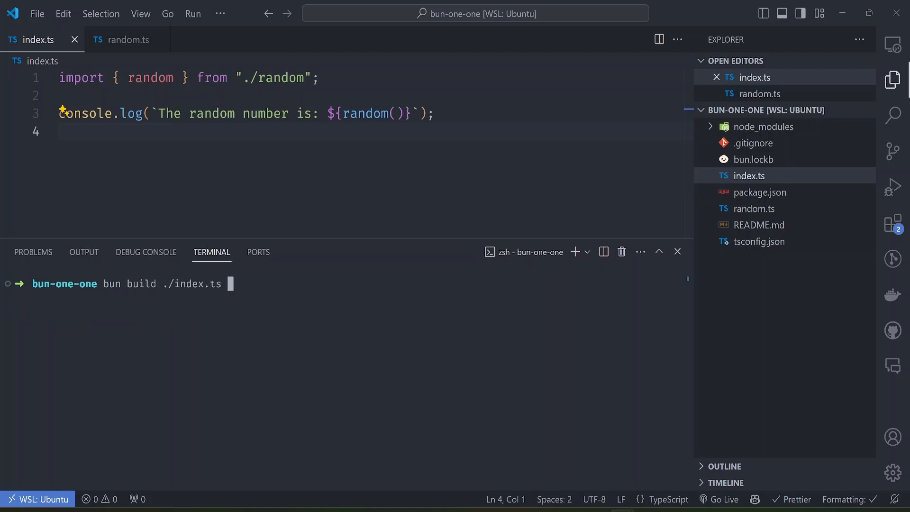
- Build ./index.ts with --outfile out/bundle.js and view the bundled output
text(--outf)
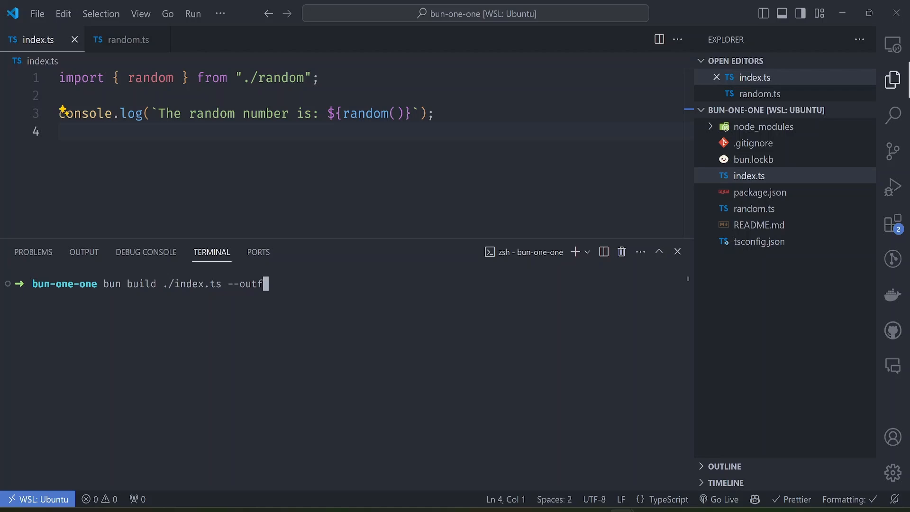
text(ile)
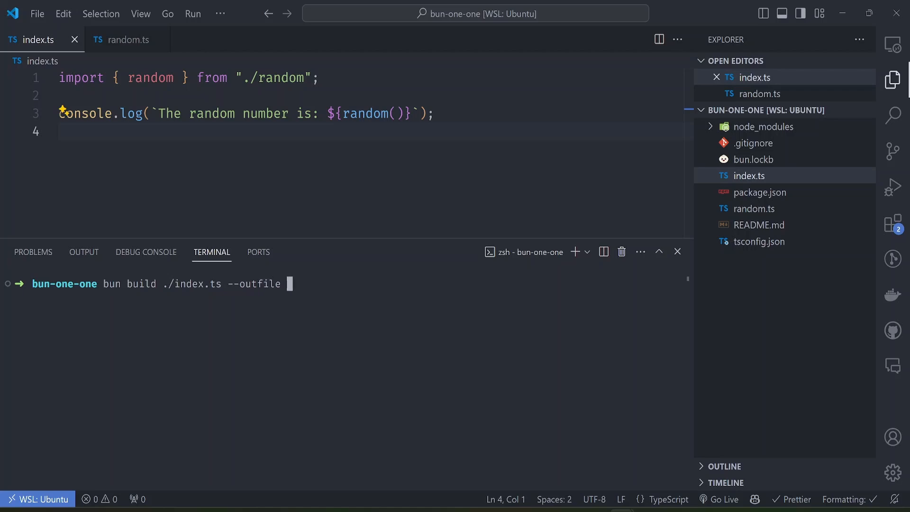
text(out/bundle.js)
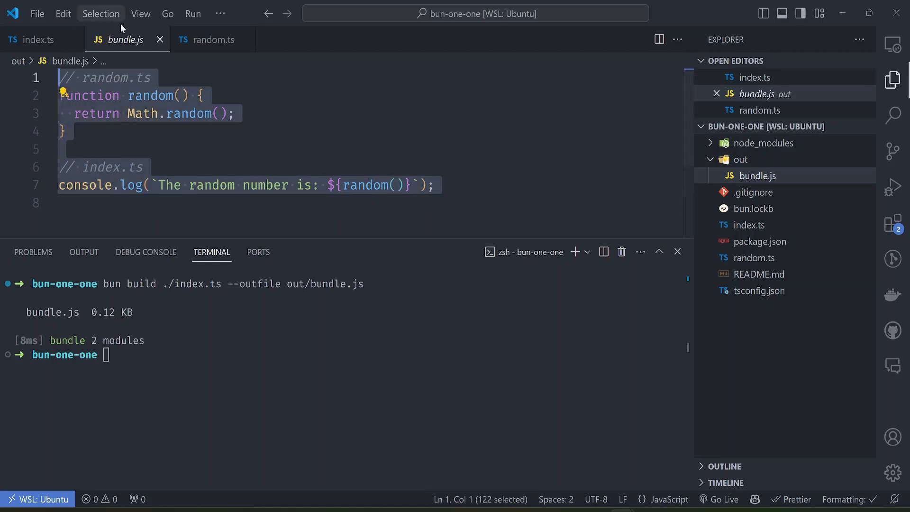
- Add with { type: "macro" } to the random import and build out/macro.js
click(213, 40)
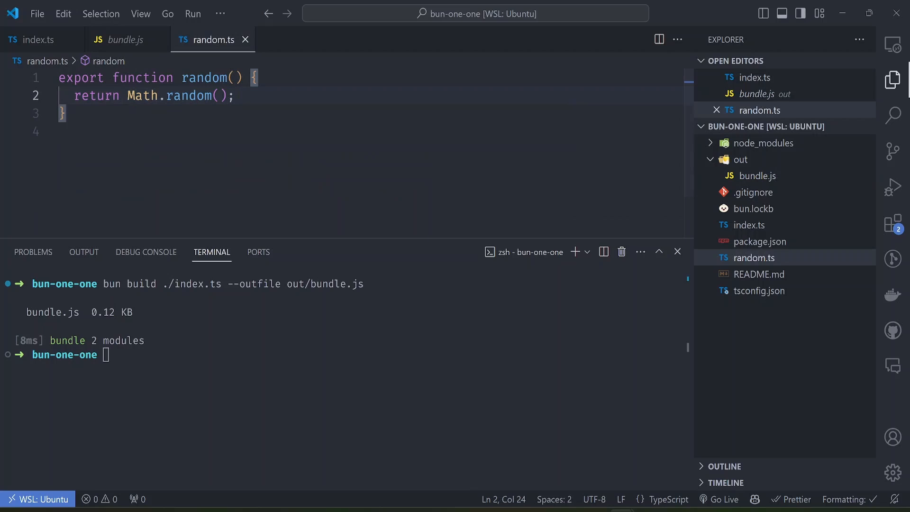
click(35, 39)
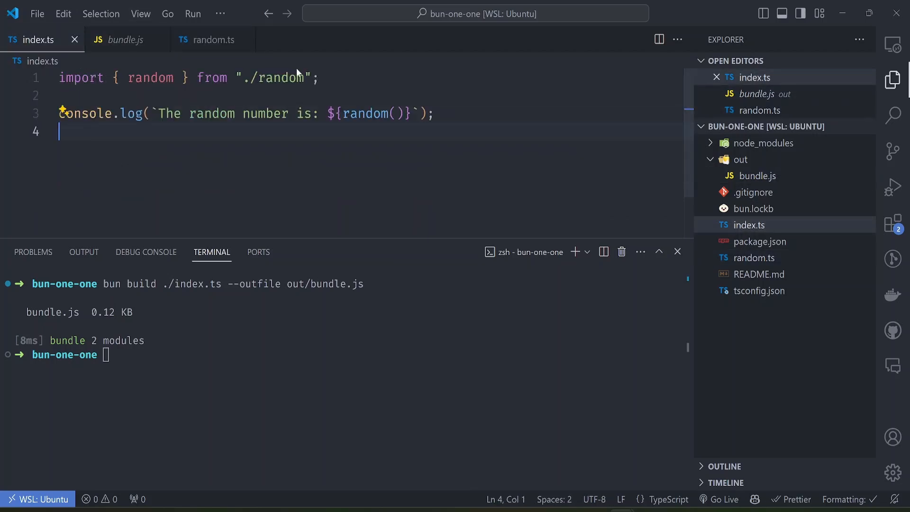
text(with {})
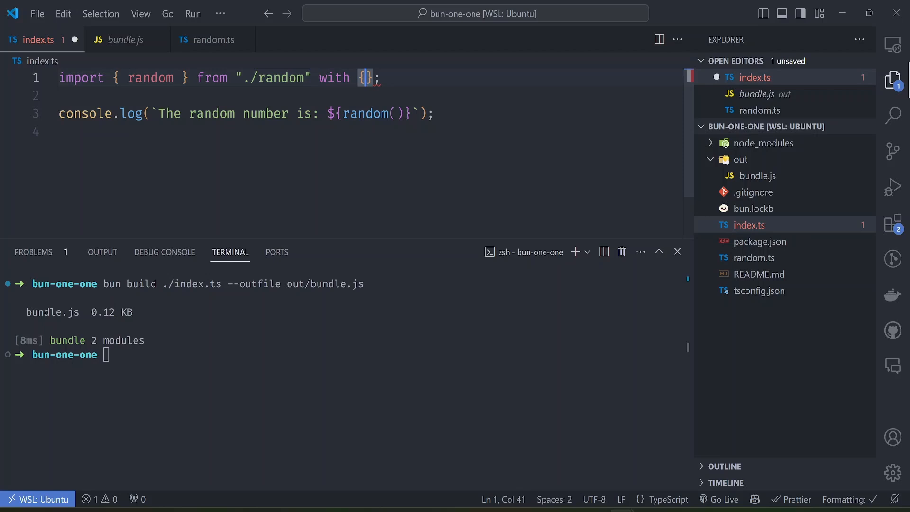
text(type: ")
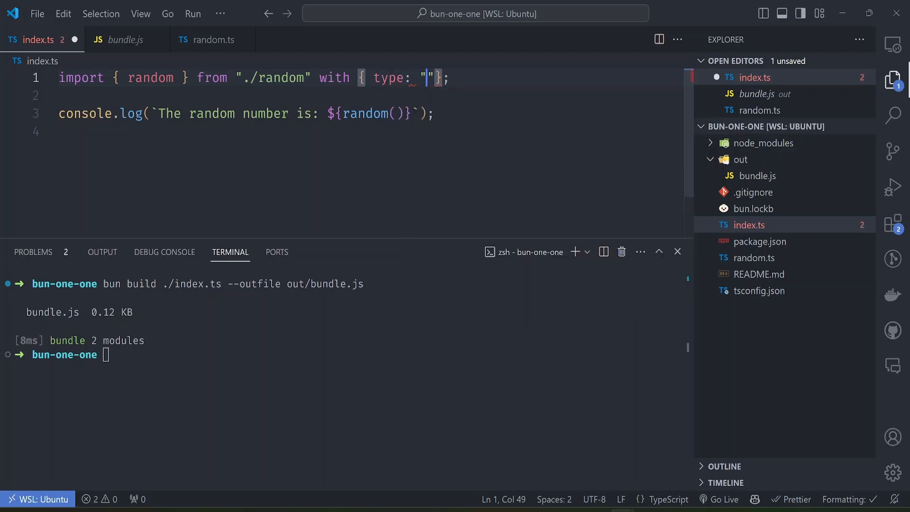
text(macro)
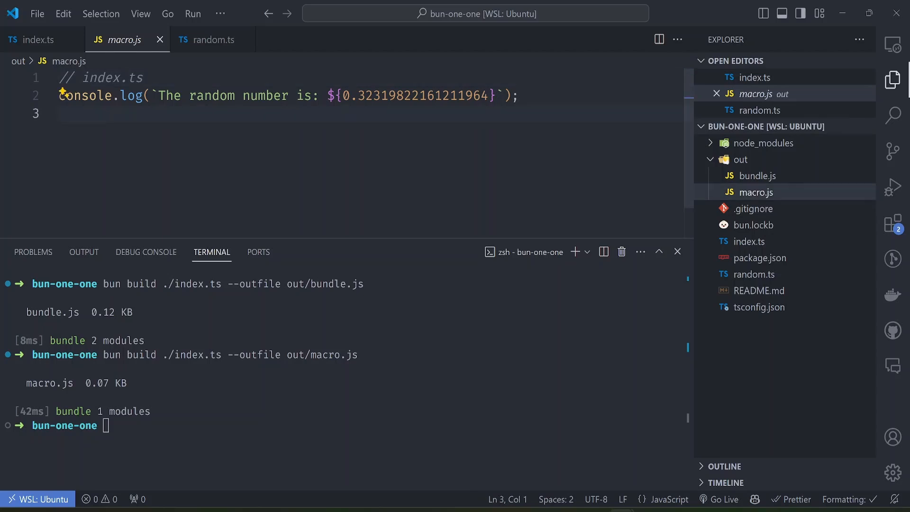
- Split macro.js down into a second pane, with bundle.js and index.ts in the top group
right_click(119, 39)
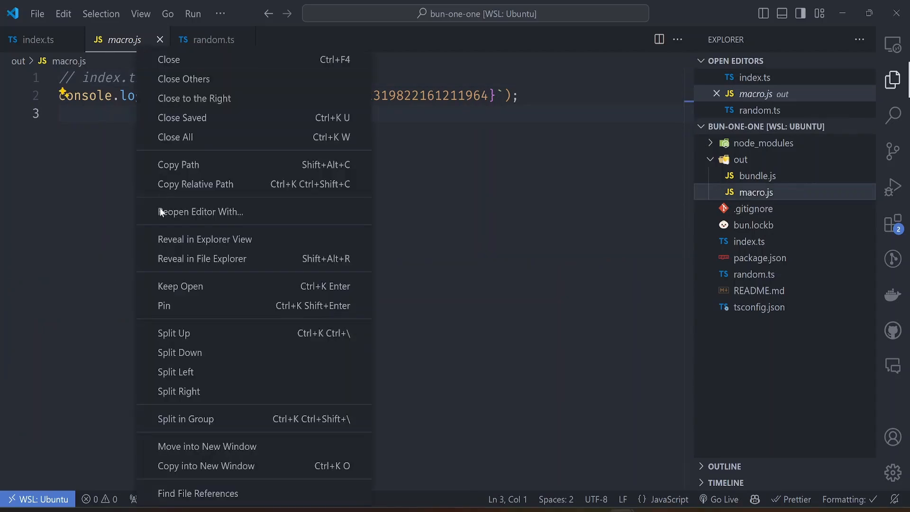
click(179, 352)
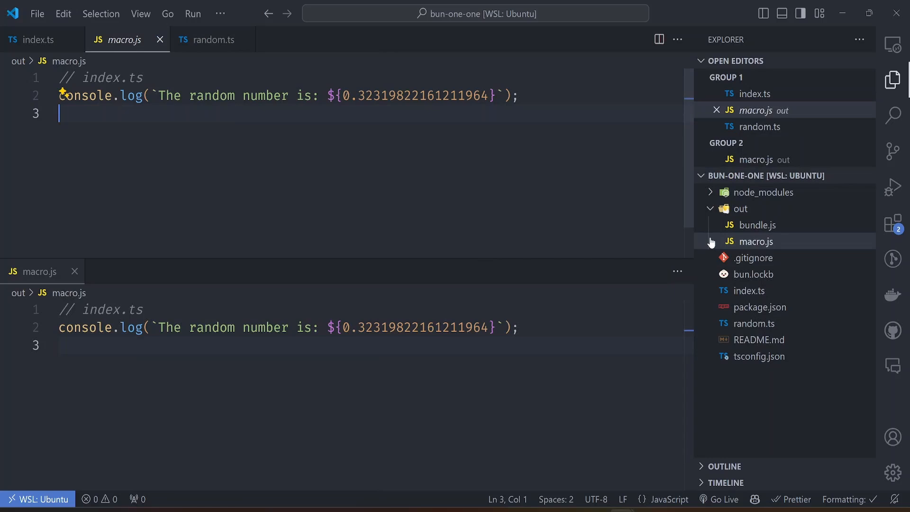
click(756, 225)
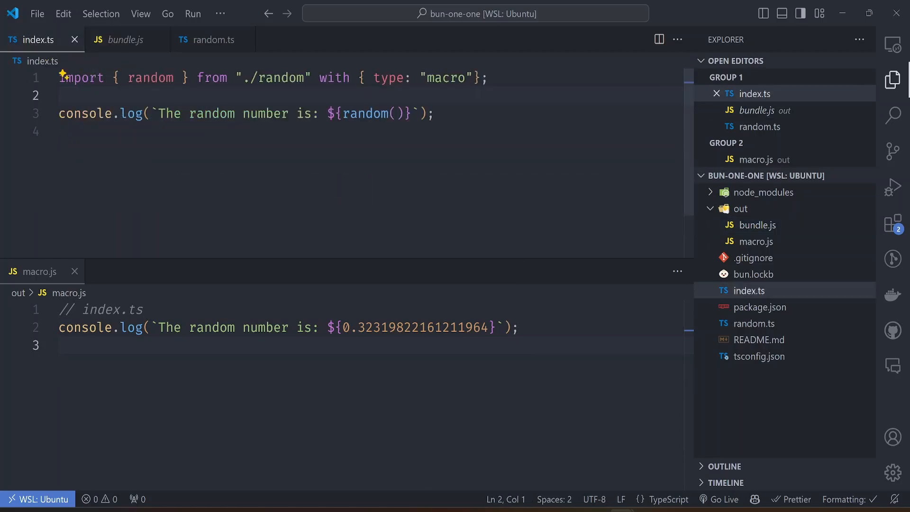
click(126, 39)
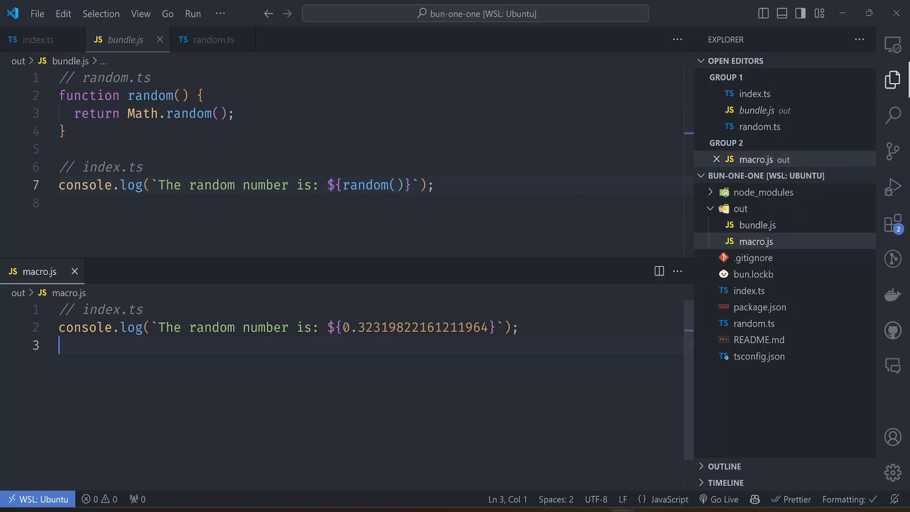
drag(327, 327, 434, 327)
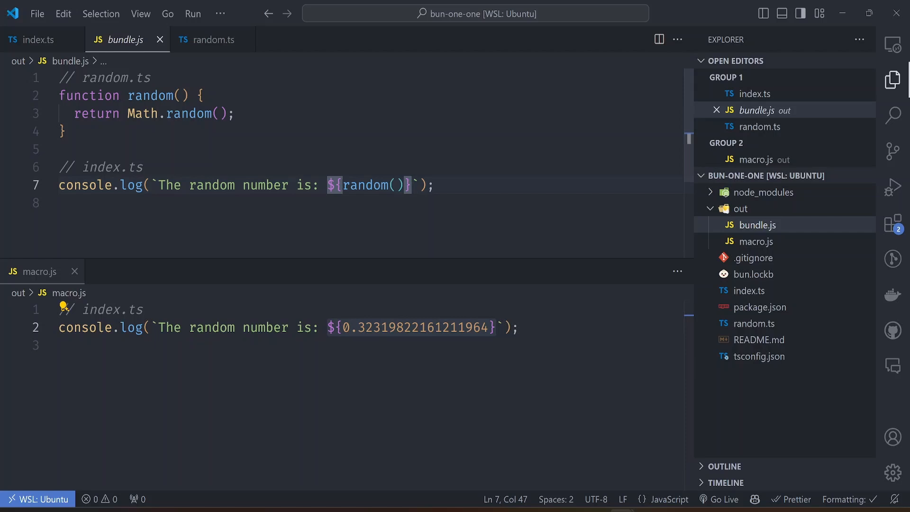
mouse_move(44, 60)
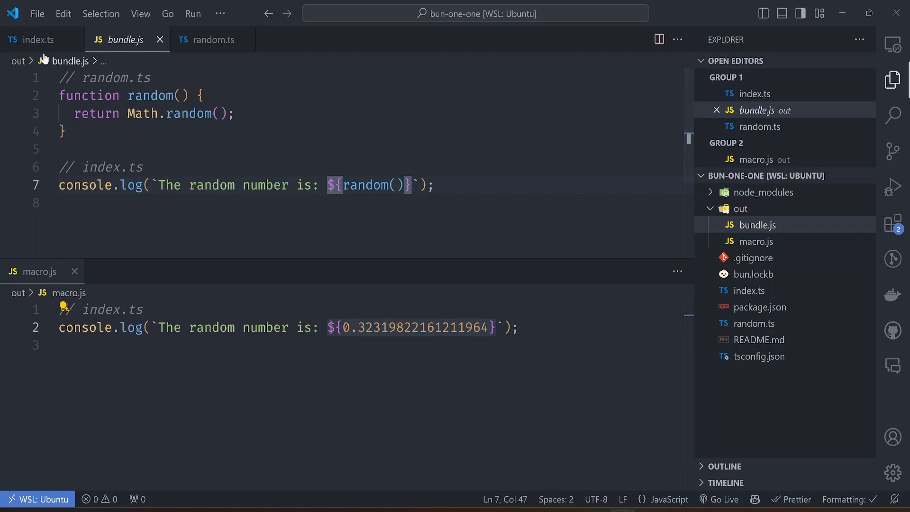
click(37, 39)
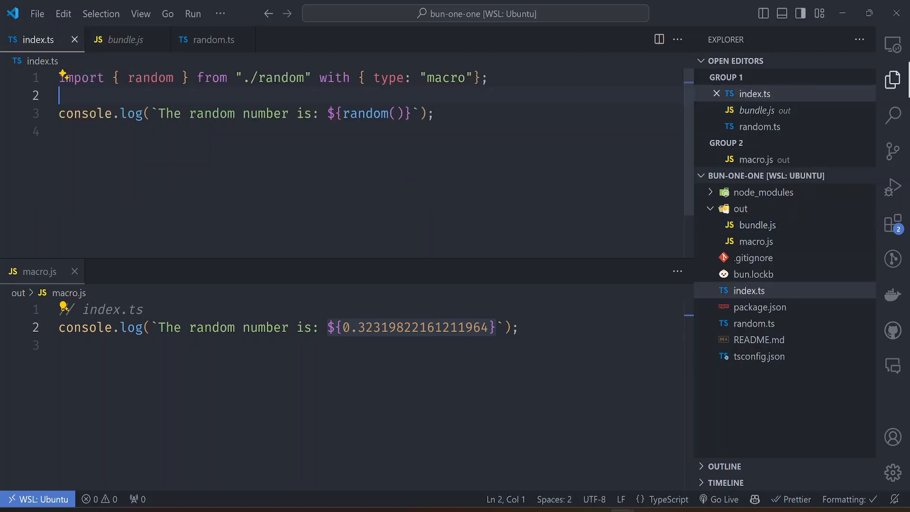
- Import spawnSync from node:child_process with { type: "macro" } in index.ts
text(import {)
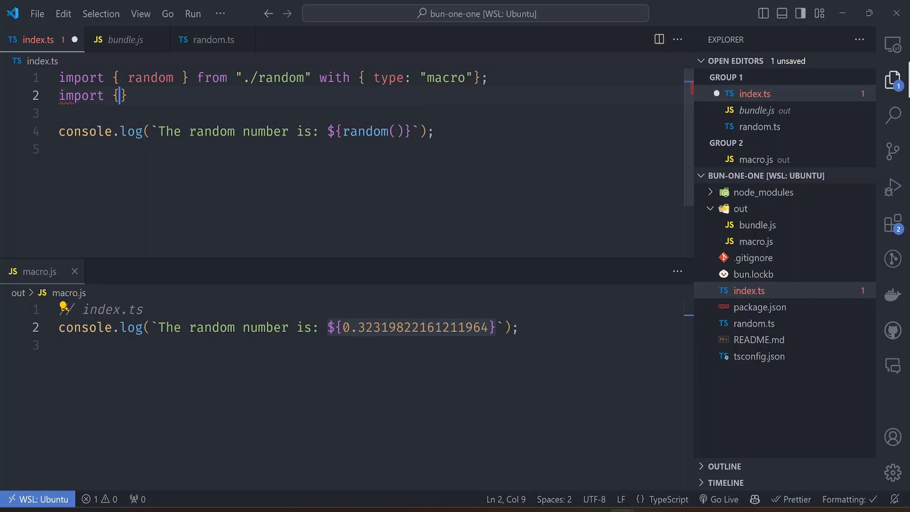
text(spawnSync } from "bun";)
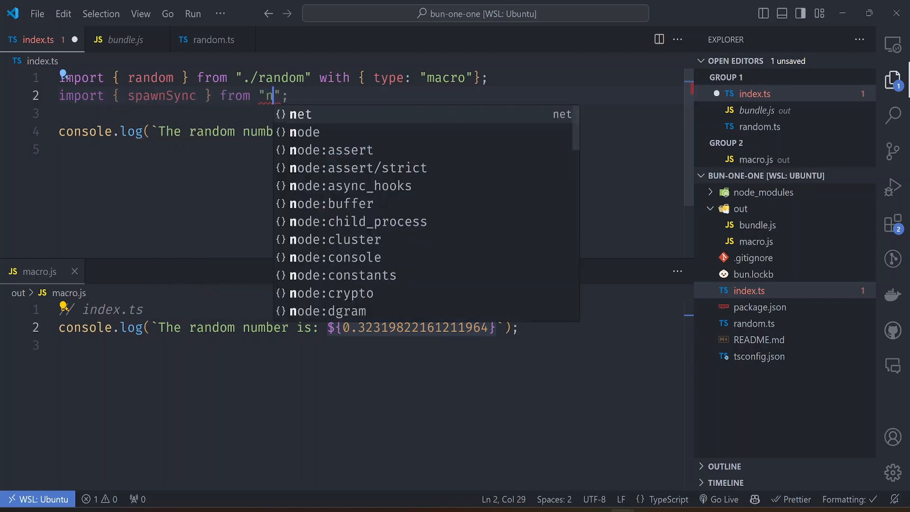
click(379, 222)
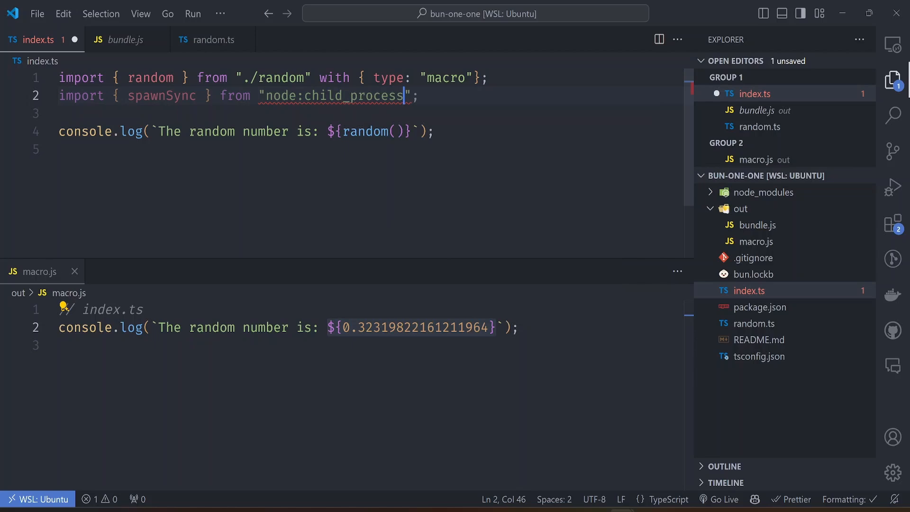
text(with { type: "macro)
text(//)
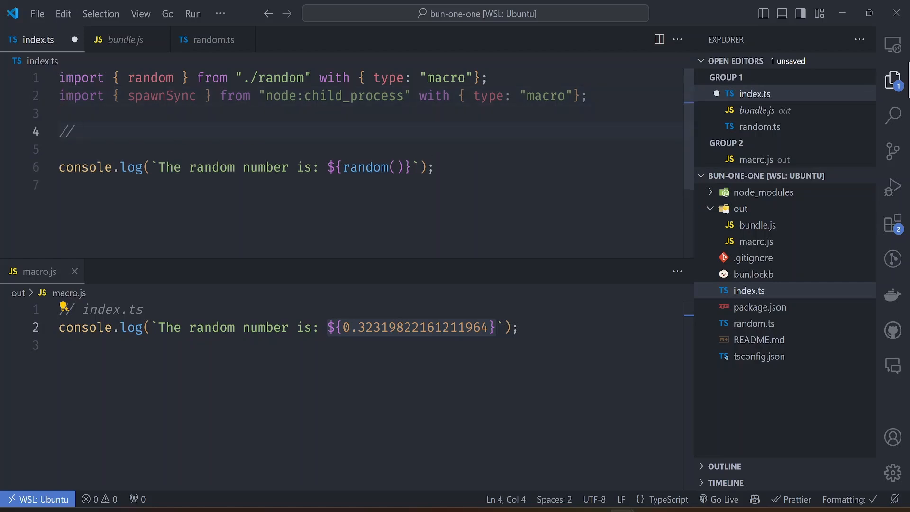
- Store spawnSync("echo", ["hello", "world"]).stdout in result and console.log(result)
text(echo hello world)
text(const result)
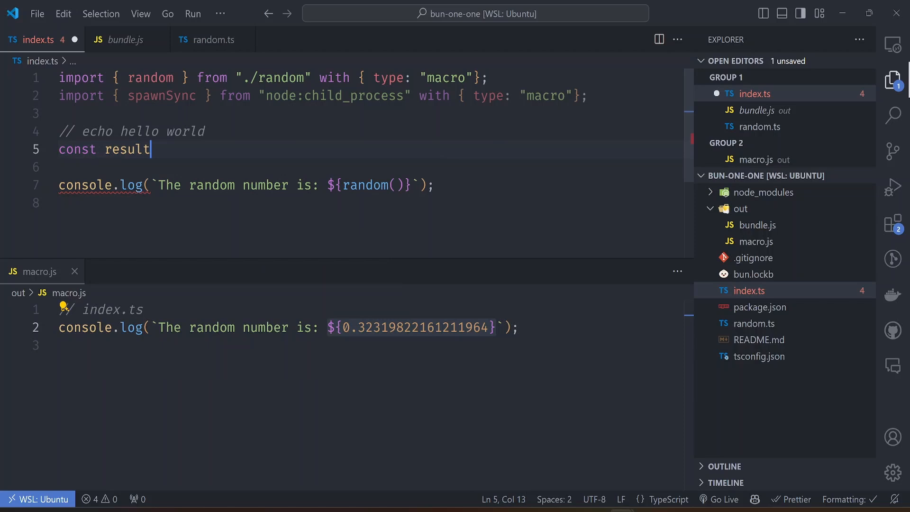
text(= spawnSync)
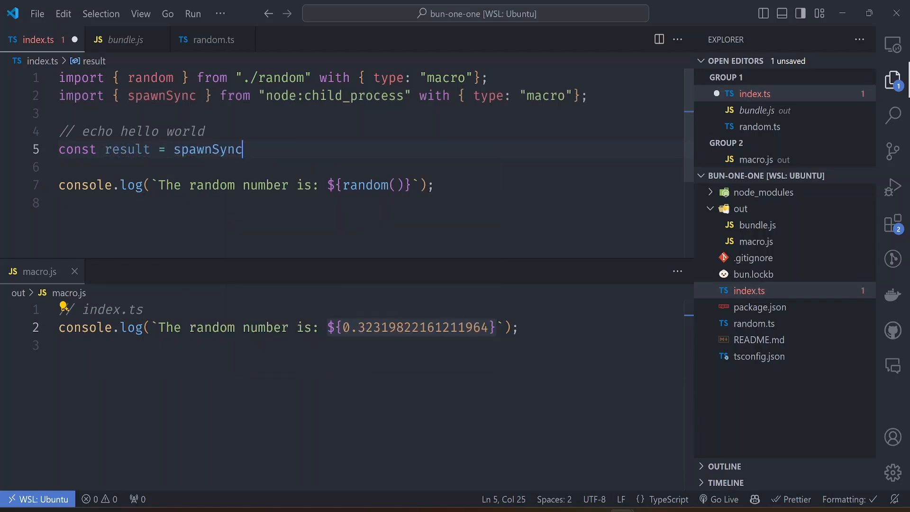
text((""))
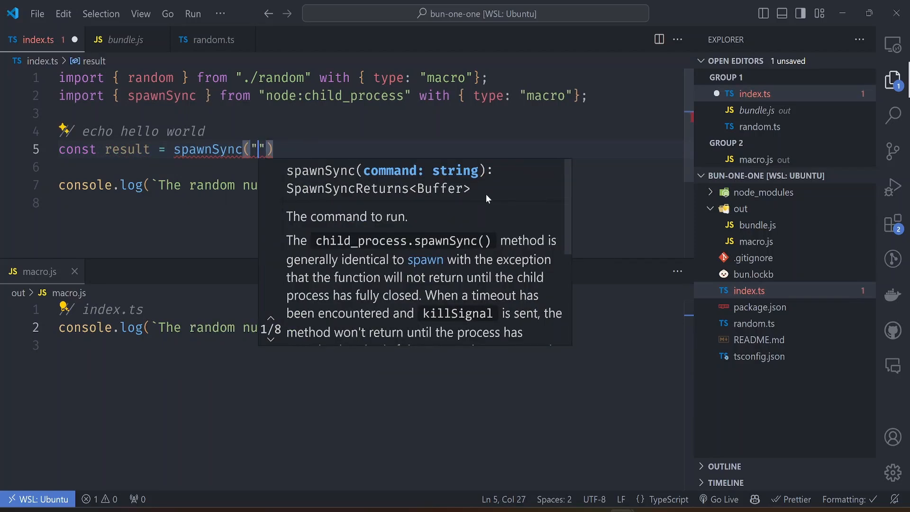
text(echo", ["")
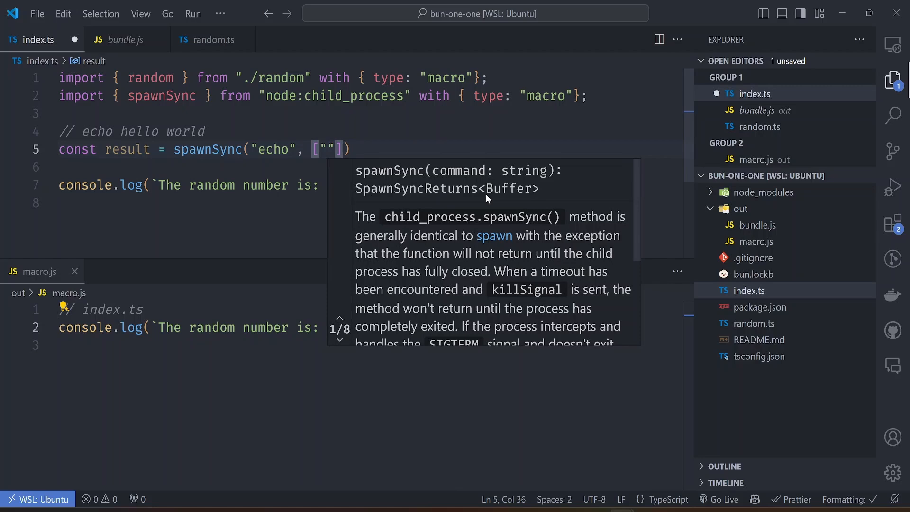
text("hello", "wrol")
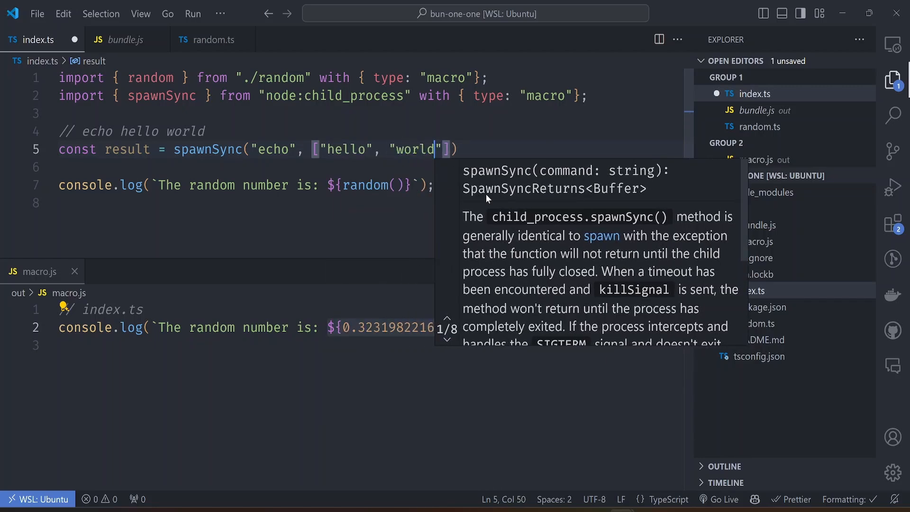
text(.stdout;)
click(368, 203)
text(c)
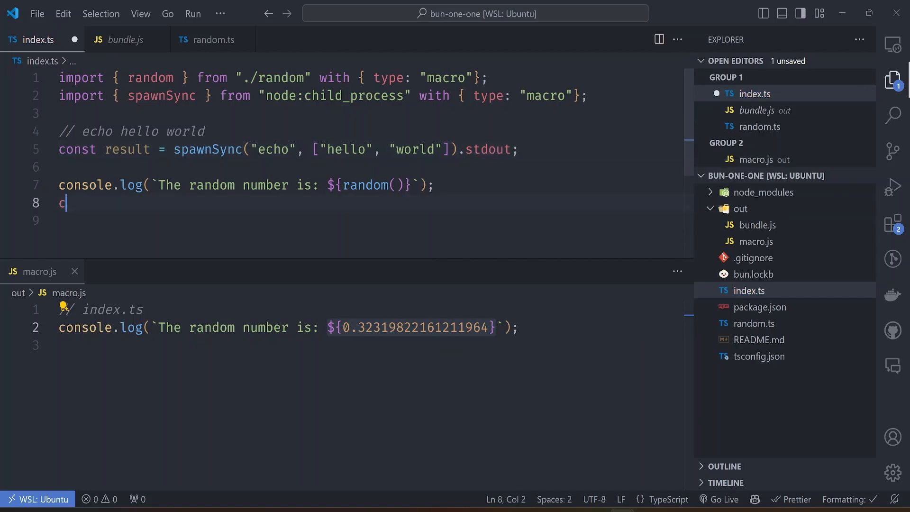
text(onsole.log)
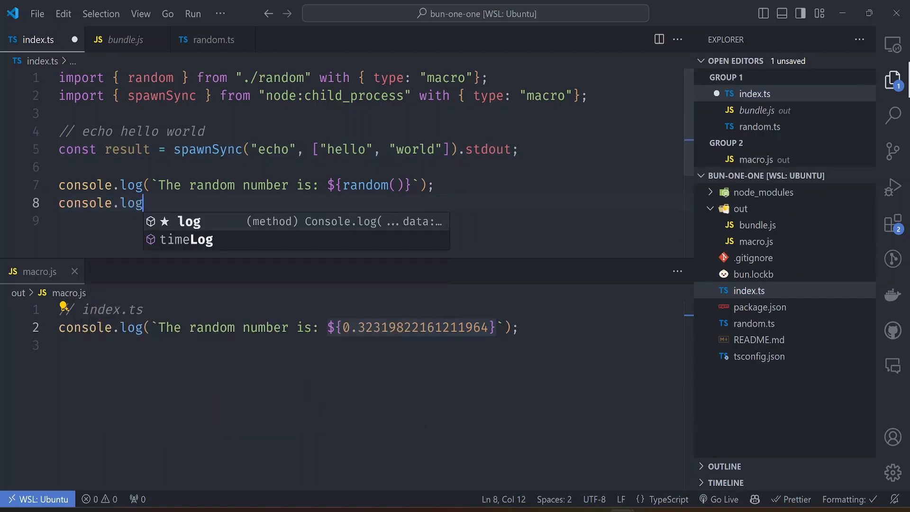
text((result);)
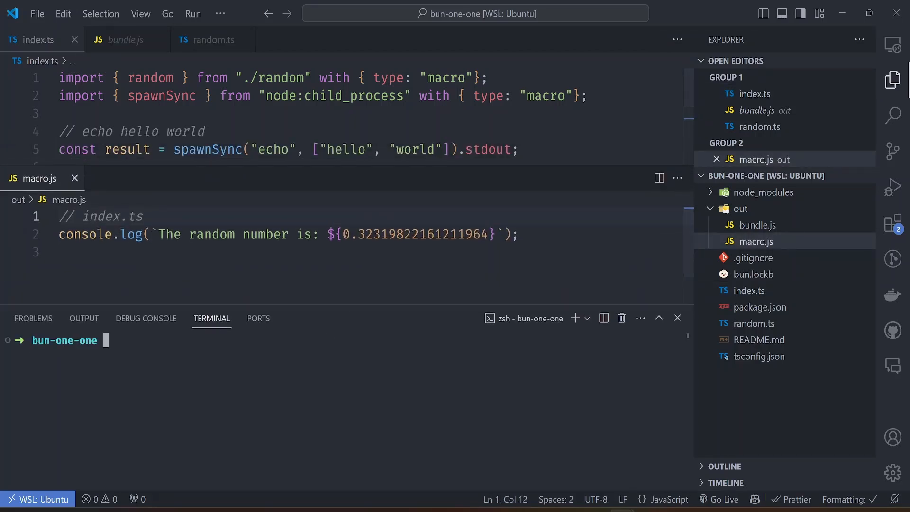
- Add encoding "utf8" to spawnSync and rebuild ./index.ts into out/macro.js
text(bun build ./index.ts --outfile out/macro.js)
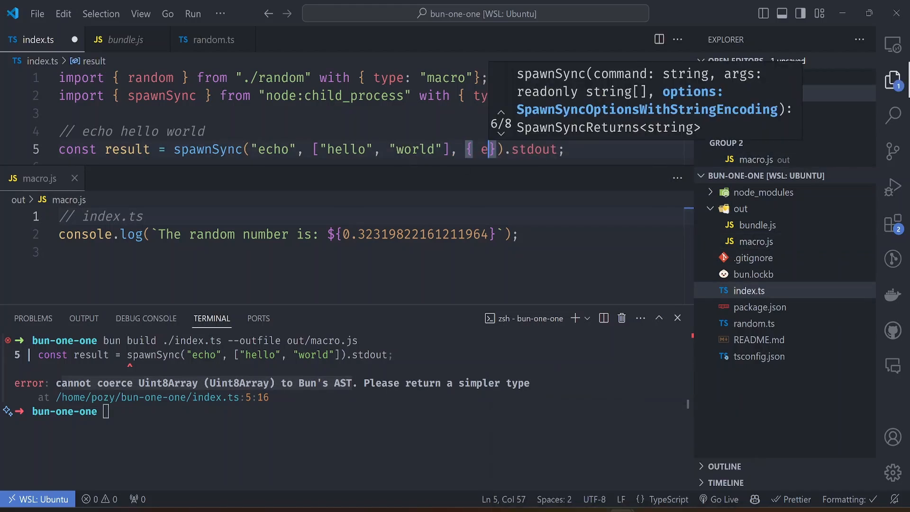
text(ncoding: "utf8")
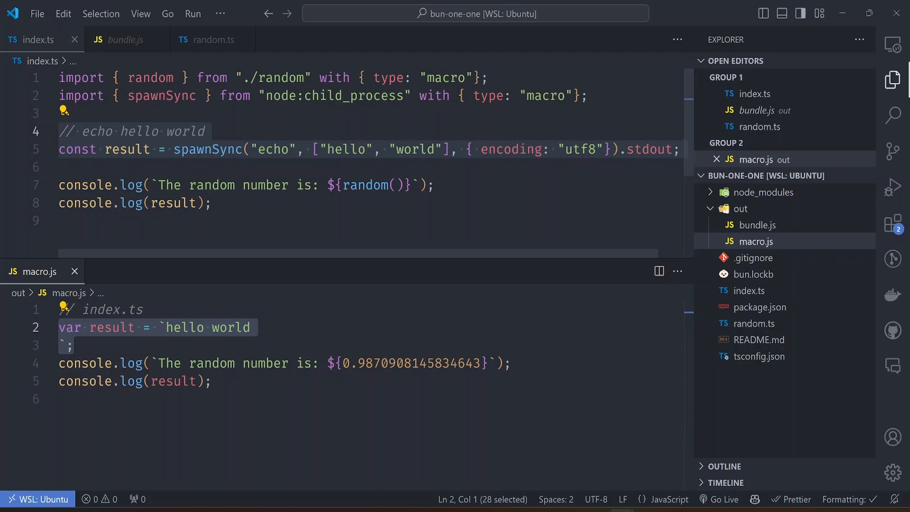
click(311, 78)
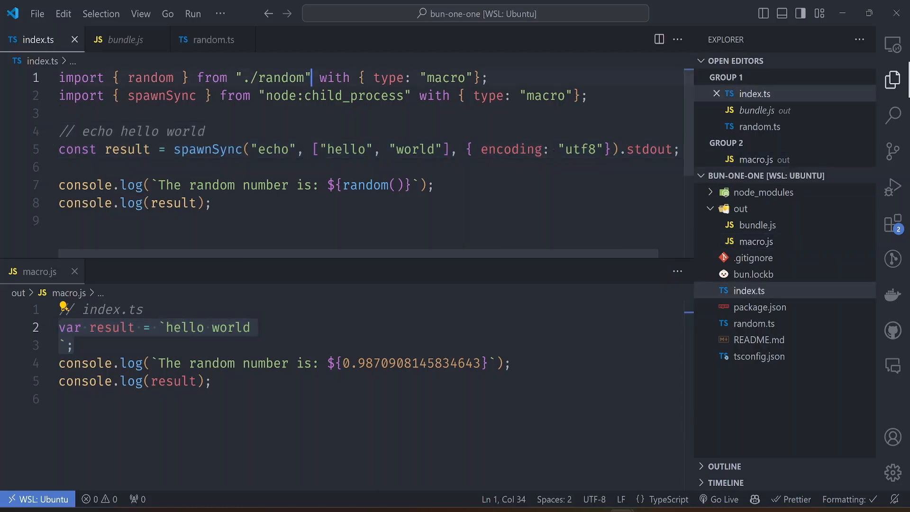
double_click(272, 78)
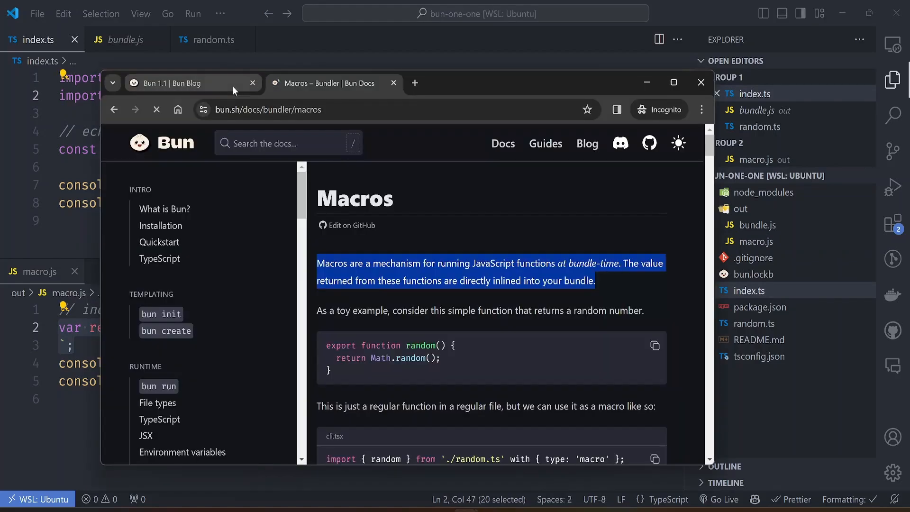
- Search the Bun 1.1 blog for sqlite and select the multi-statement queries example code
click(168, 83)
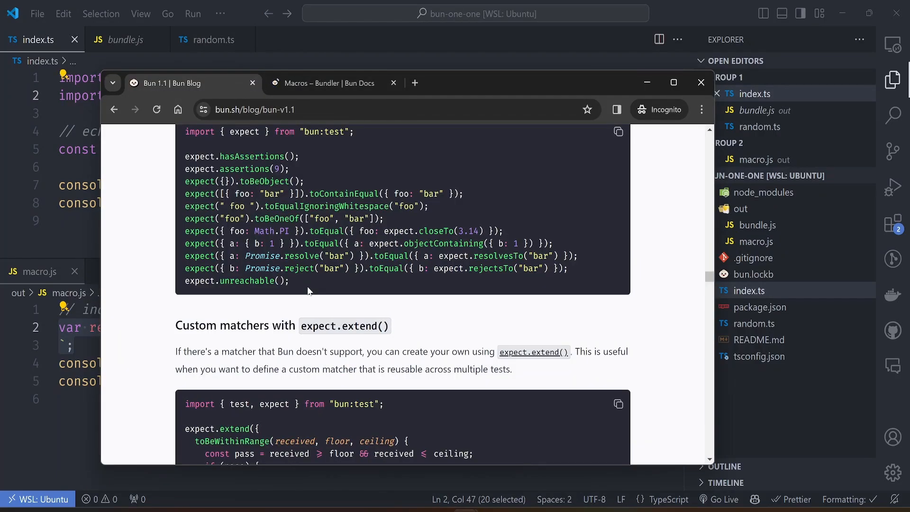
text(sqlite)
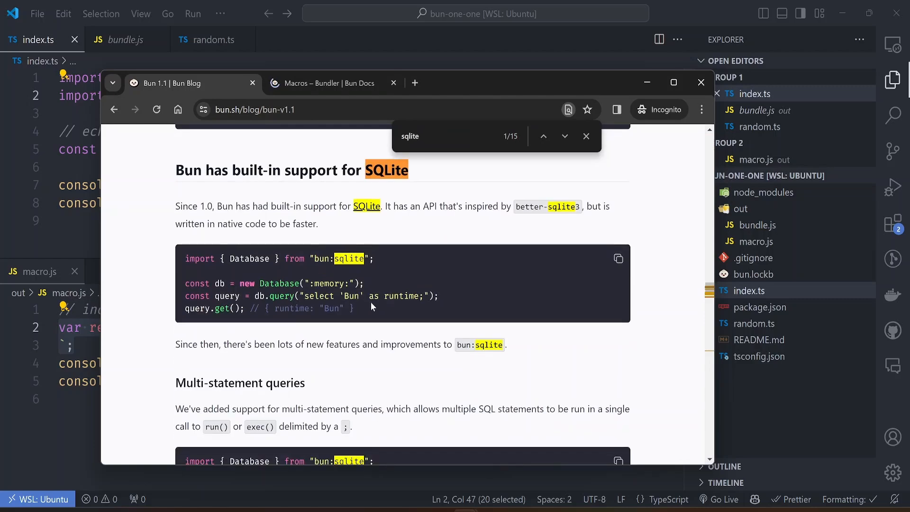
click(586, 136)
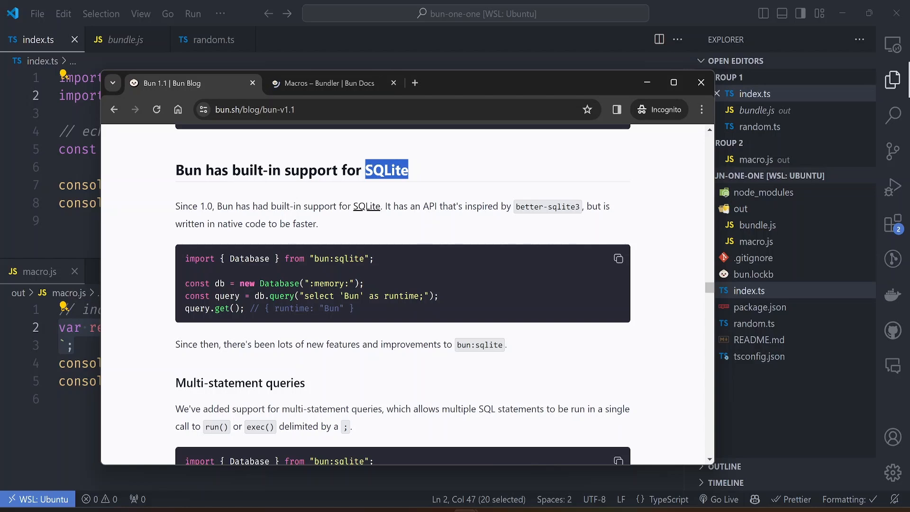
scroll(down, 3)
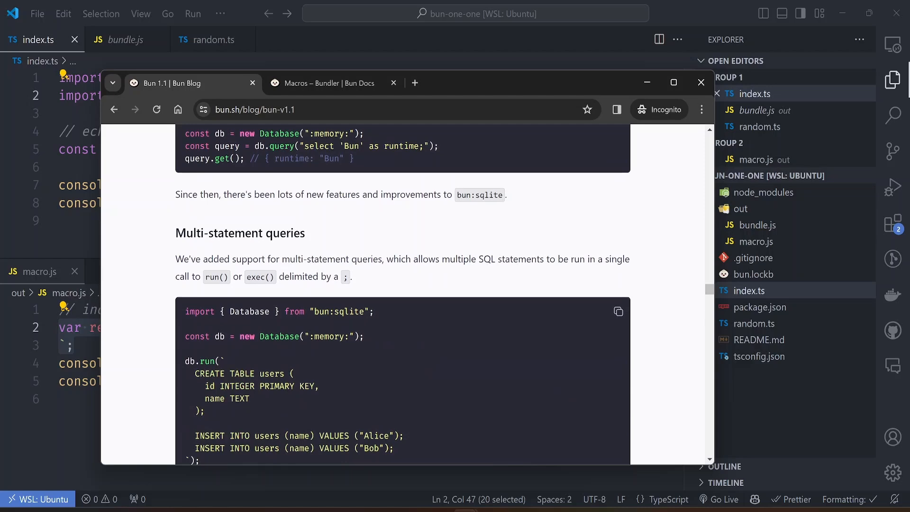
scroll(down, 3)
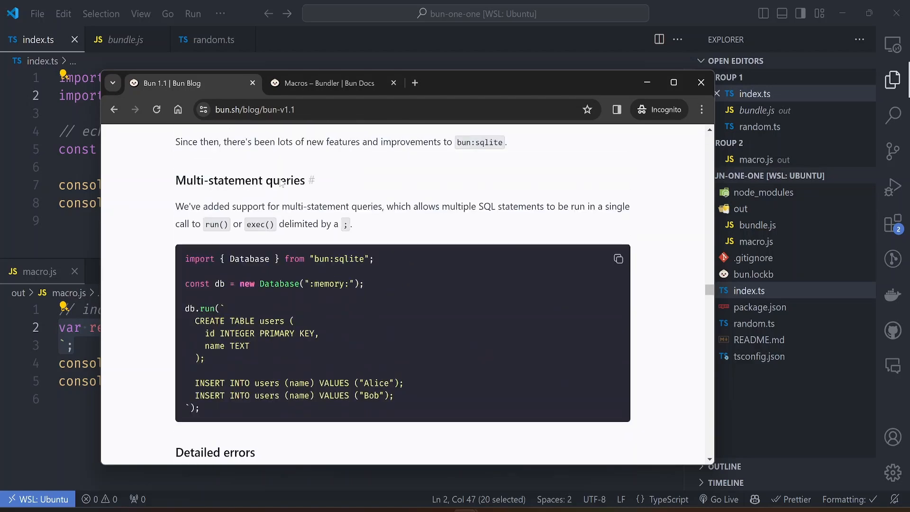
scroll(down, 3)
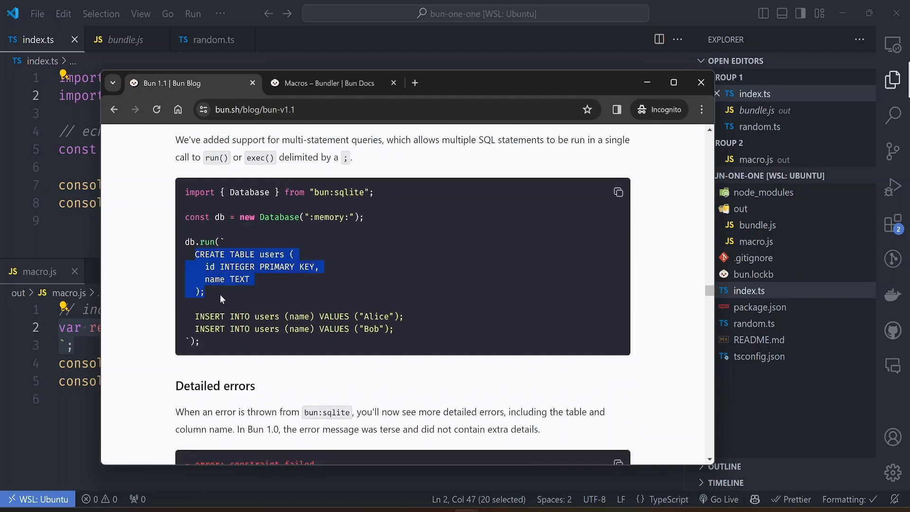
scroll(down, 3)
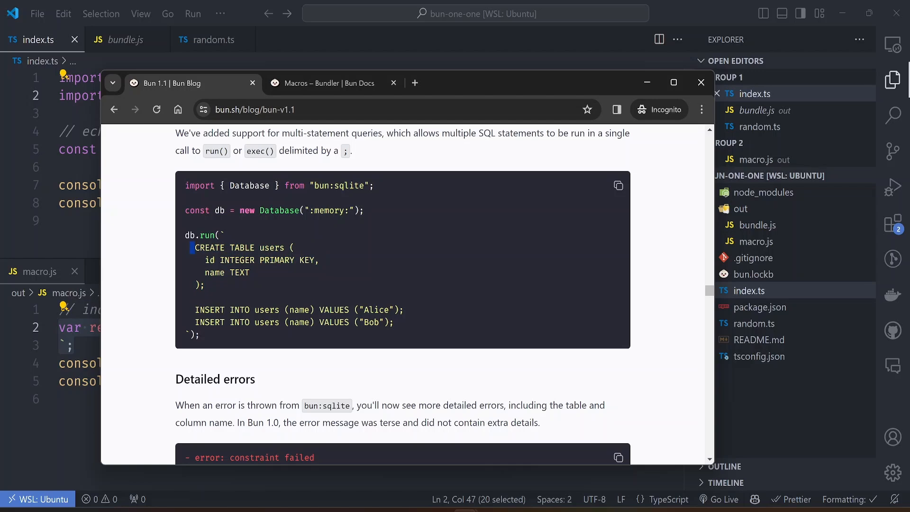
drag(194, 309, 406, 323)
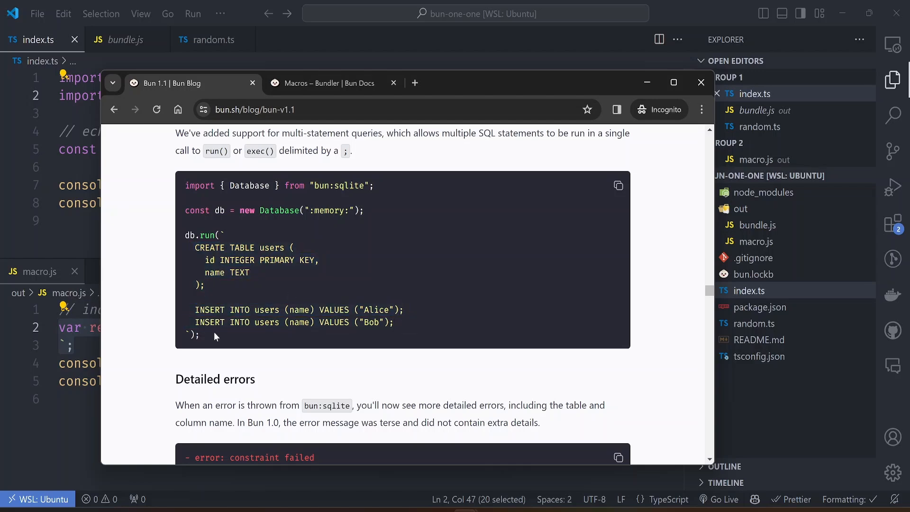
drag(185, 235, 200, 336)
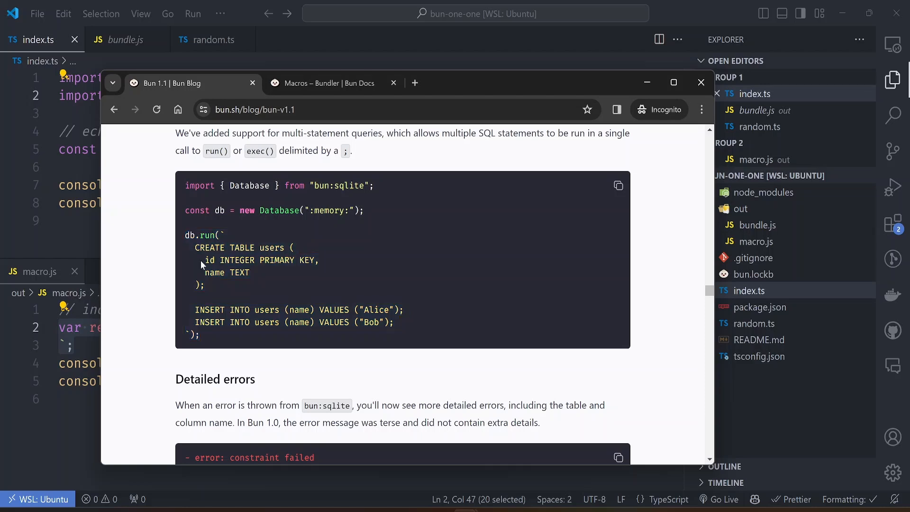
click(618, 186)
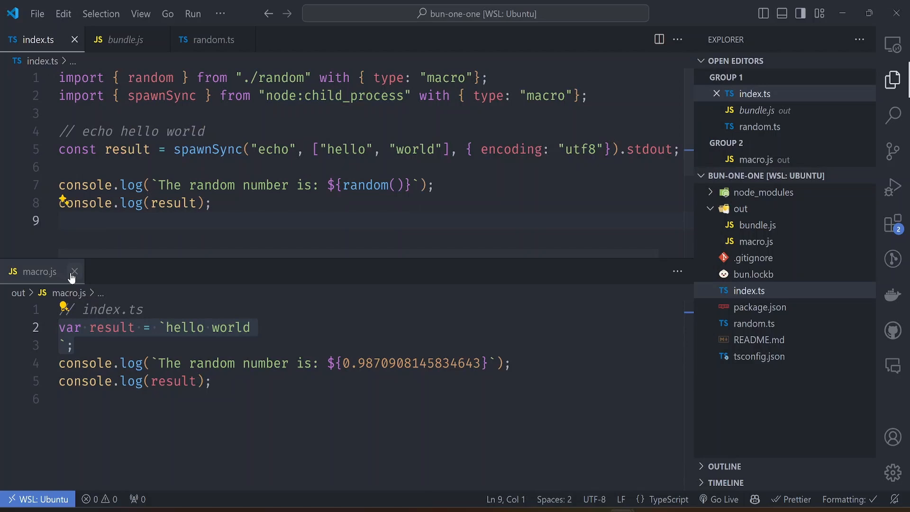
- Close macro.js, create db.ts with the SQLite users example, run it, and use users.db
click(74, 271)
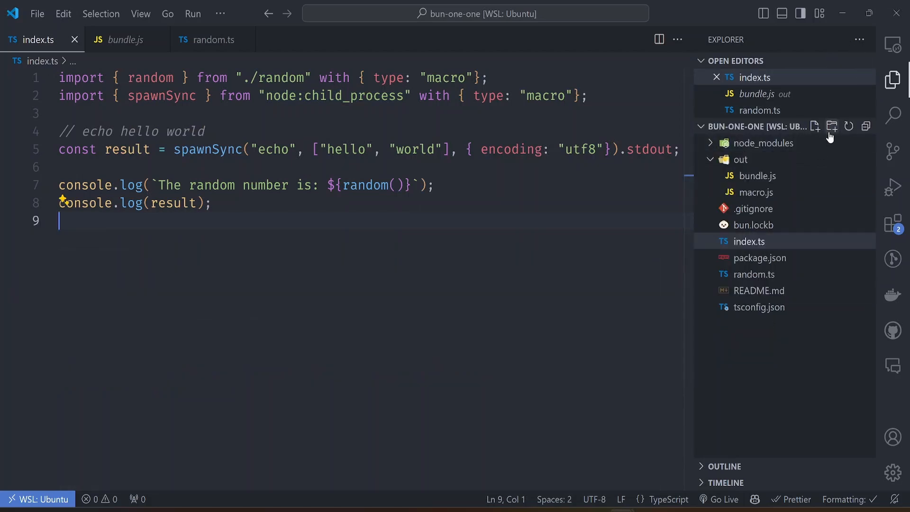
click(815, 126)
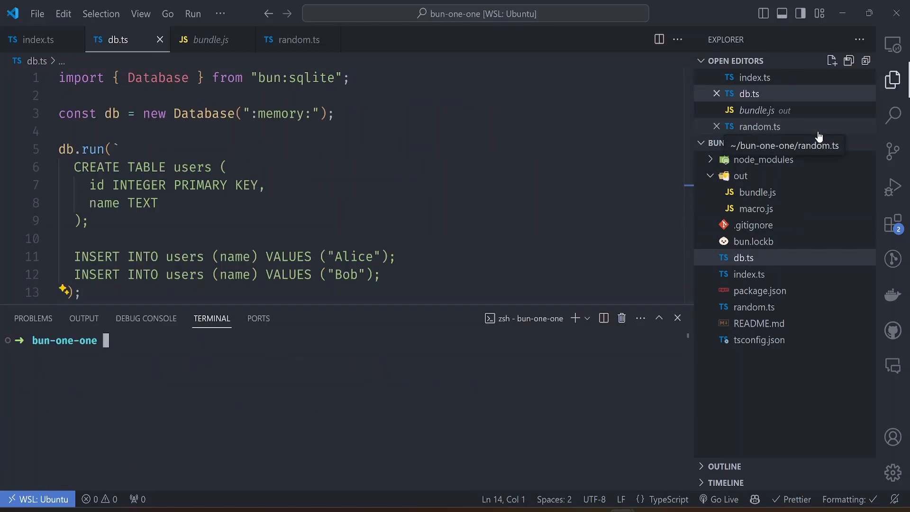
text(bun run db.ts)
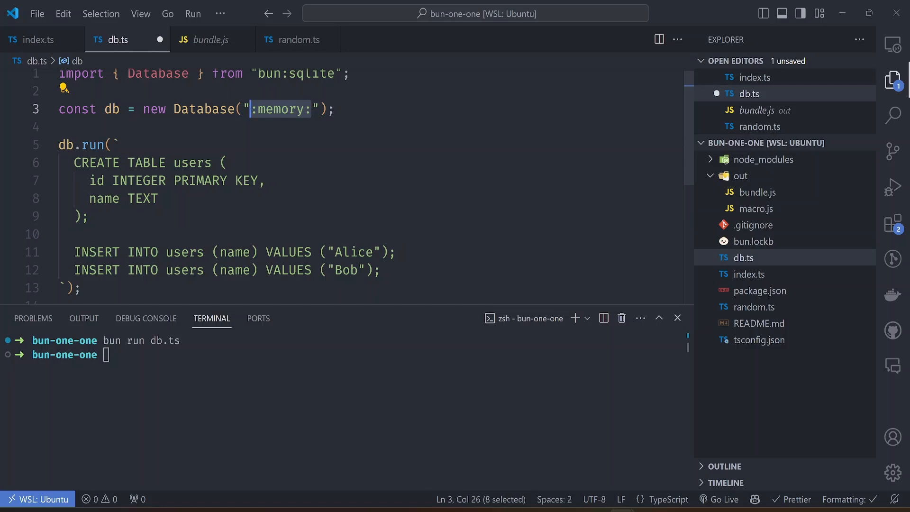
text(users.d)
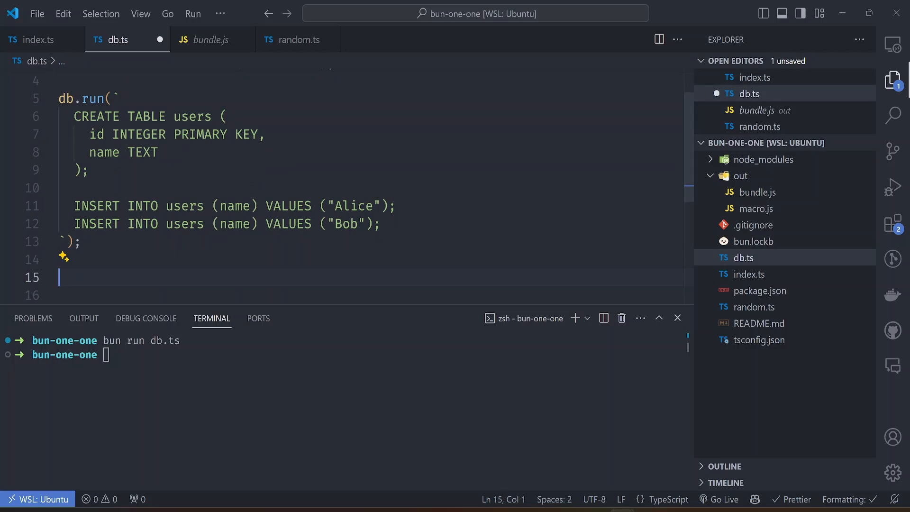
- In db.ts, query all users and log the first result, which prints Alice
text(const res)
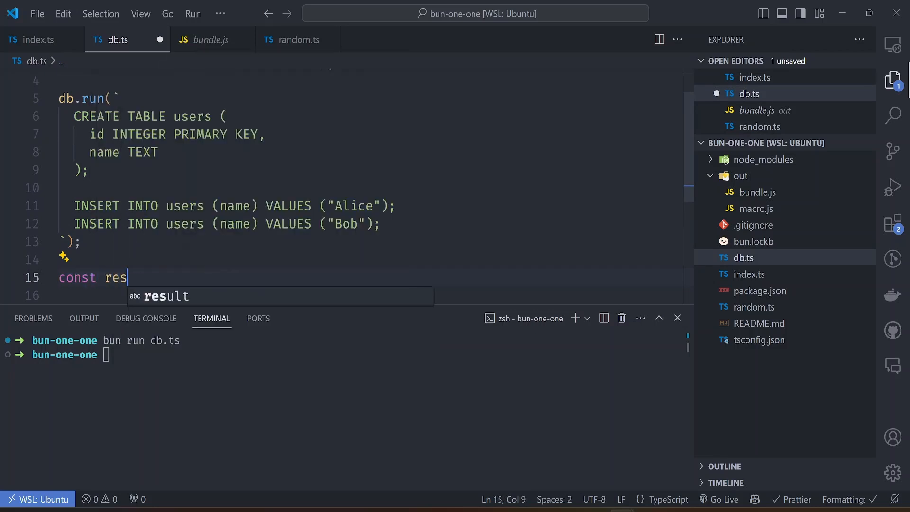
text(ult = db)
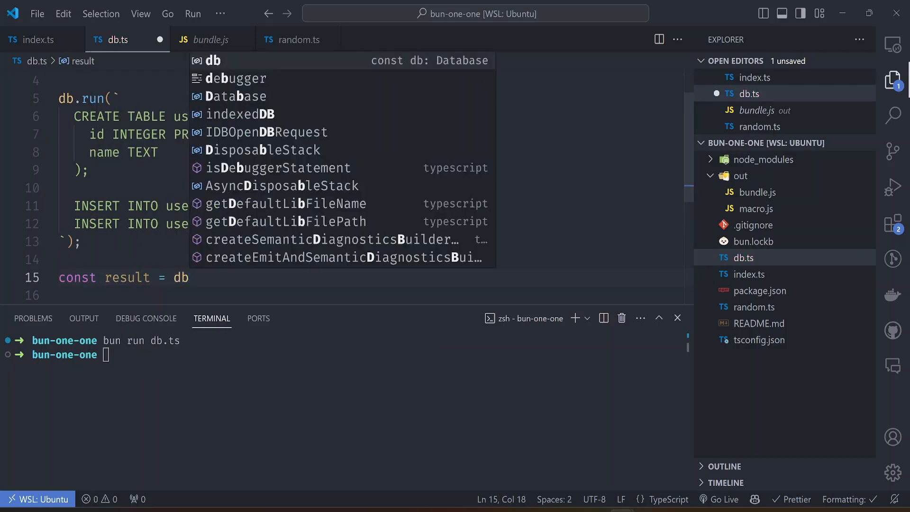
text(.quer)
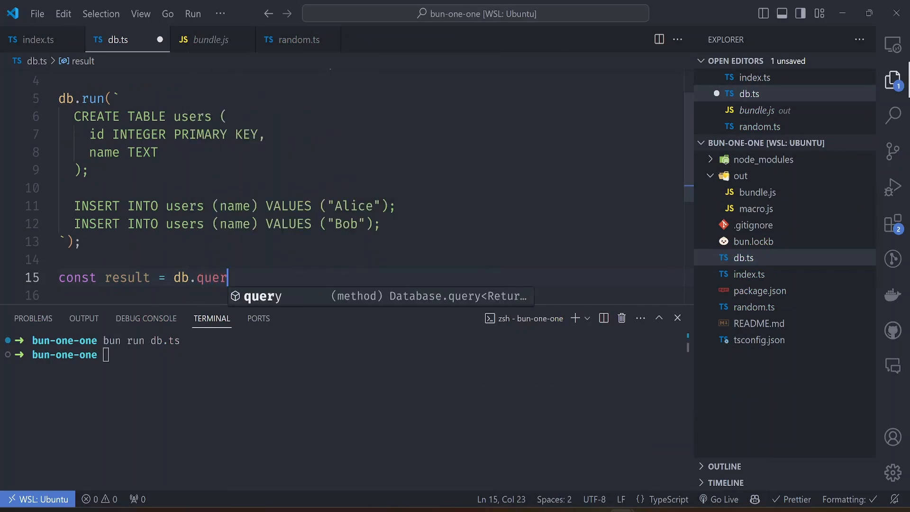
text(y("select ")
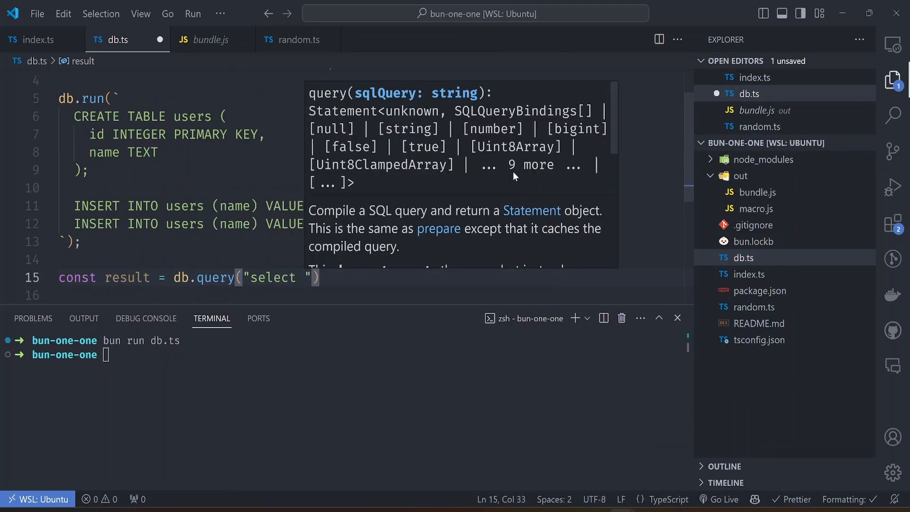
text(* from users)
click(366, 296)
text(c)
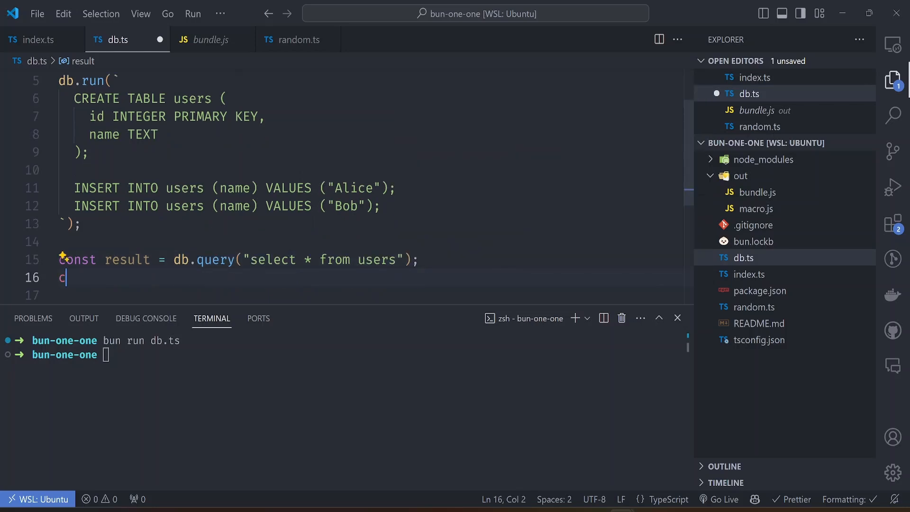
text(onsole.log(r)
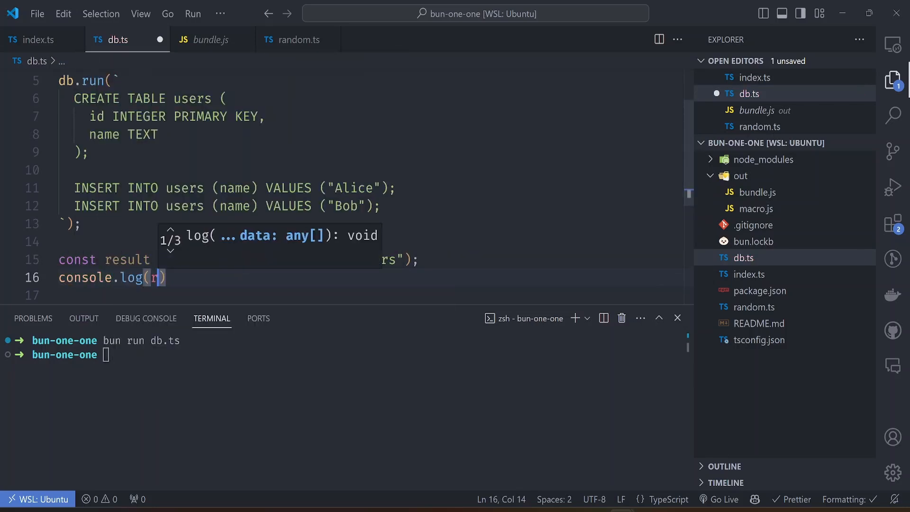
text(esult.get()
click(341, 355)
text(bun run db.ts)
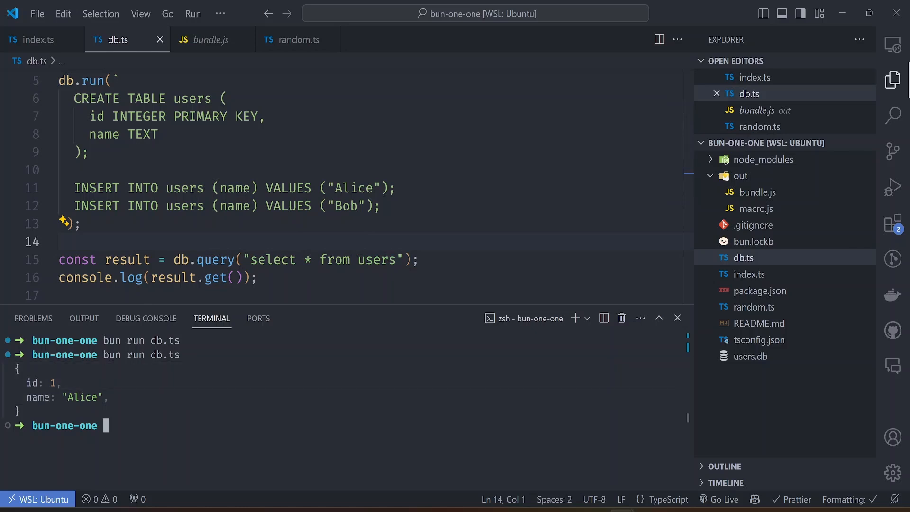
mouse_move(749, 355)
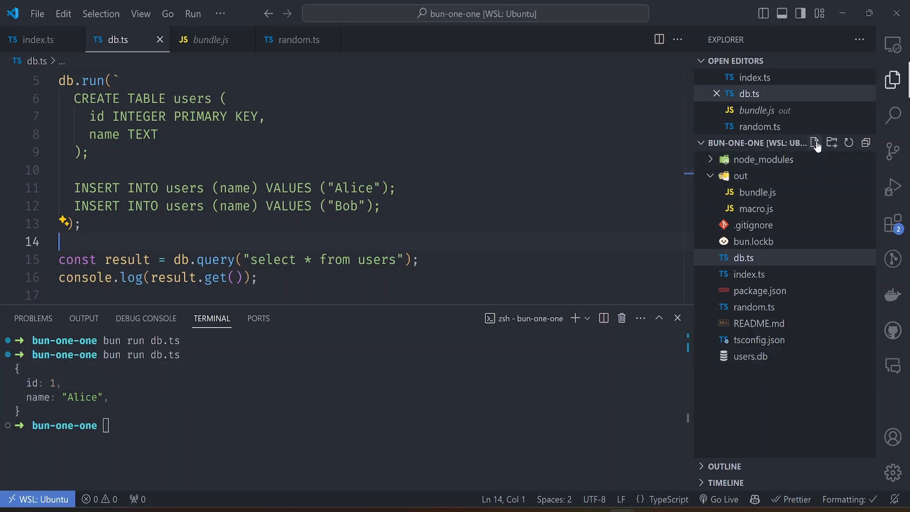
- Create a new file named db-2.ts, glancing at db.ts's import for reference
click(814, 142)
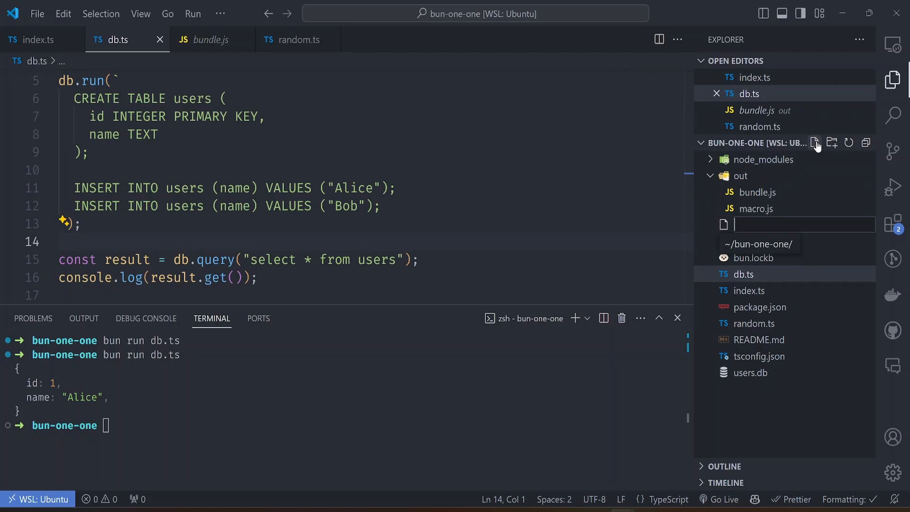
text(db-2.ts)
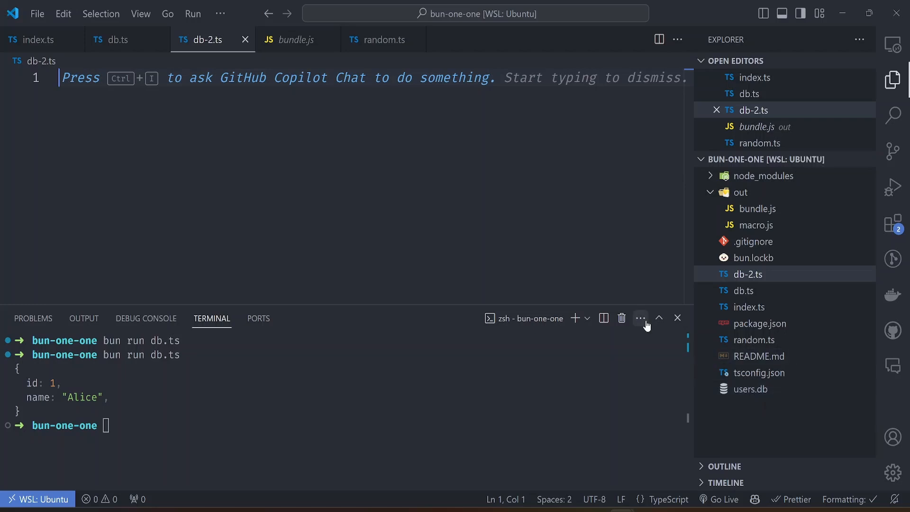
click(118, 39)
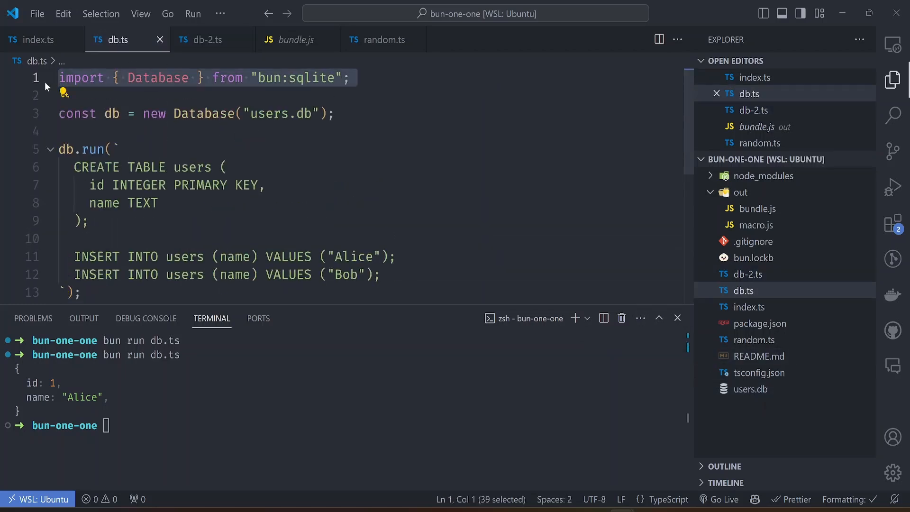
click(336, 113)
text(import db from "./)
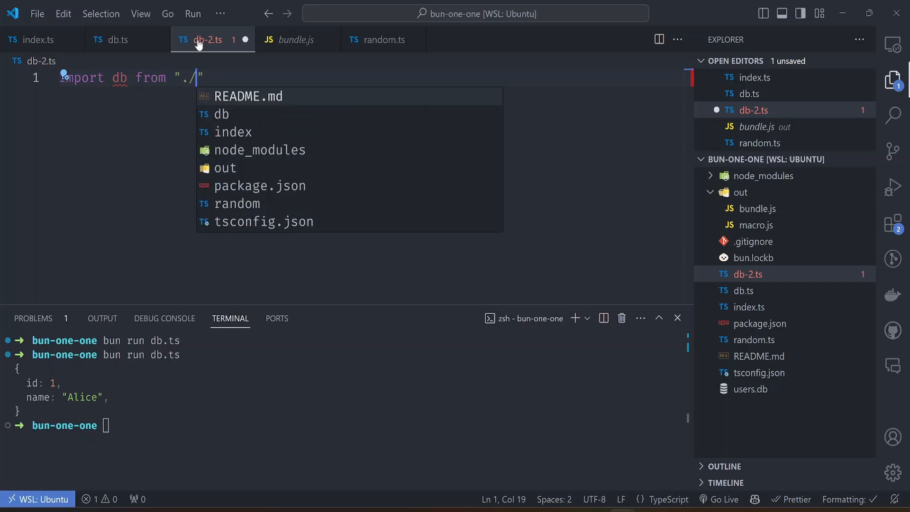
- Import users.db in db-2.ts with the attribute type: "sqlite"
text(users.db)
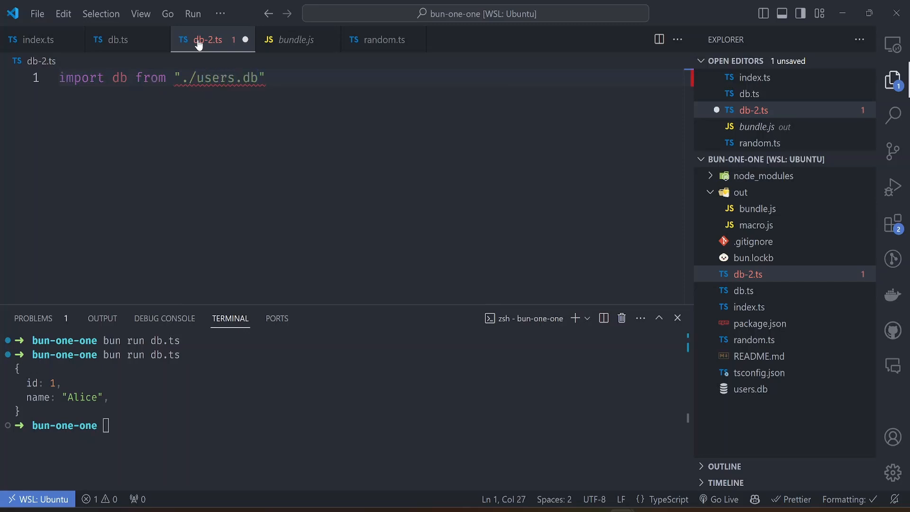
text(with {})
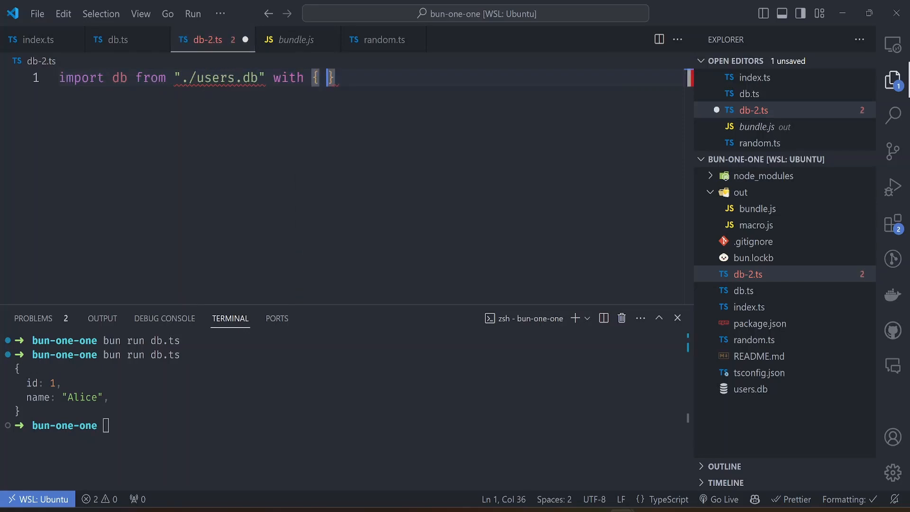
text(type: "s)
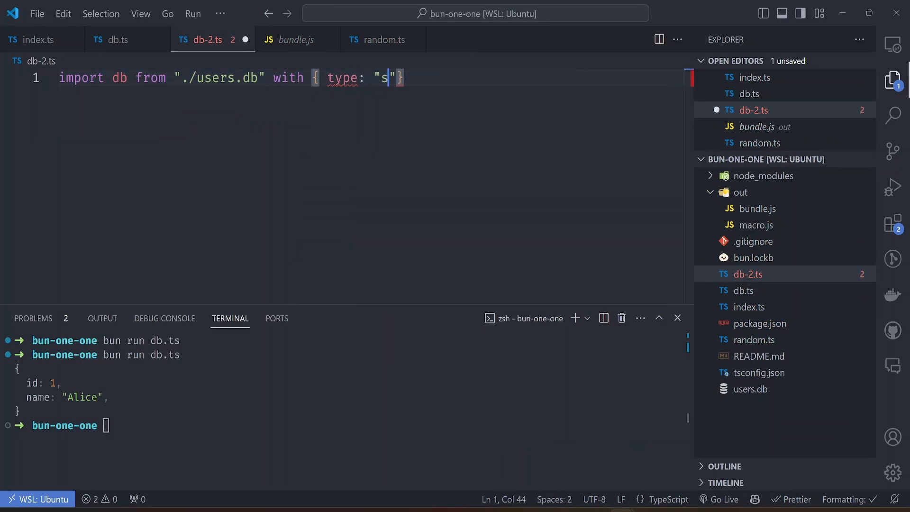
text(qlite)
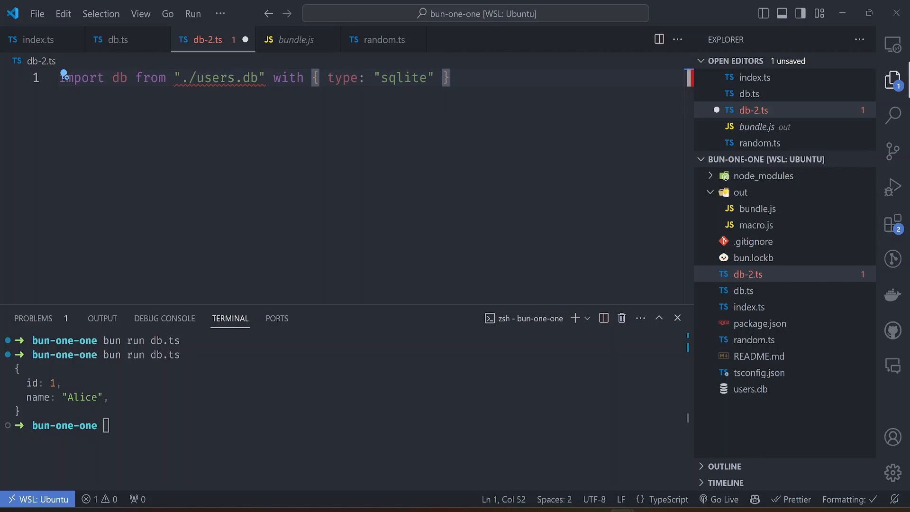
key(Enter)
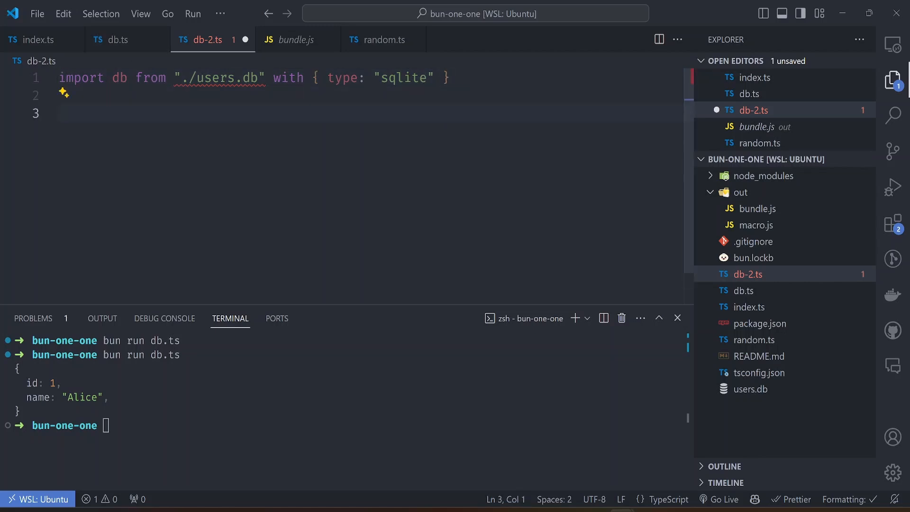
- Query all users, log the first row, and run bun run ./db-2.ts
text(const re)
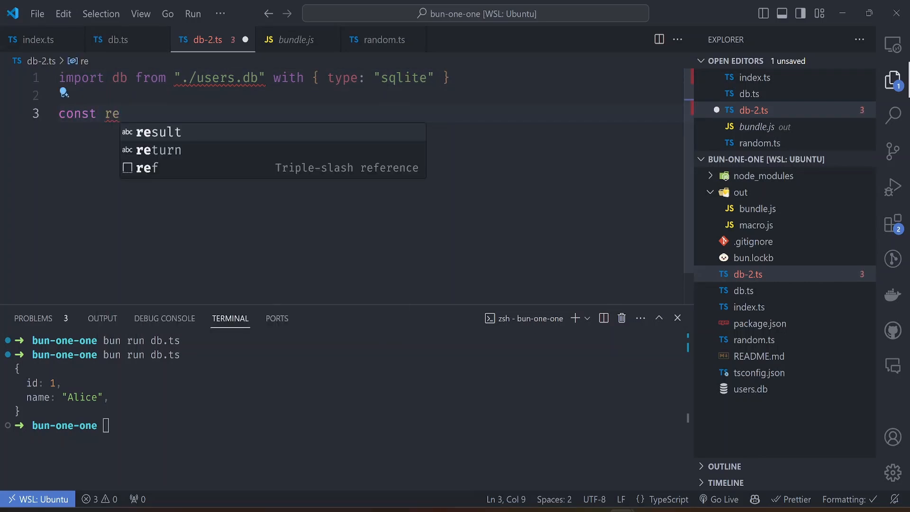
text(sult = db)
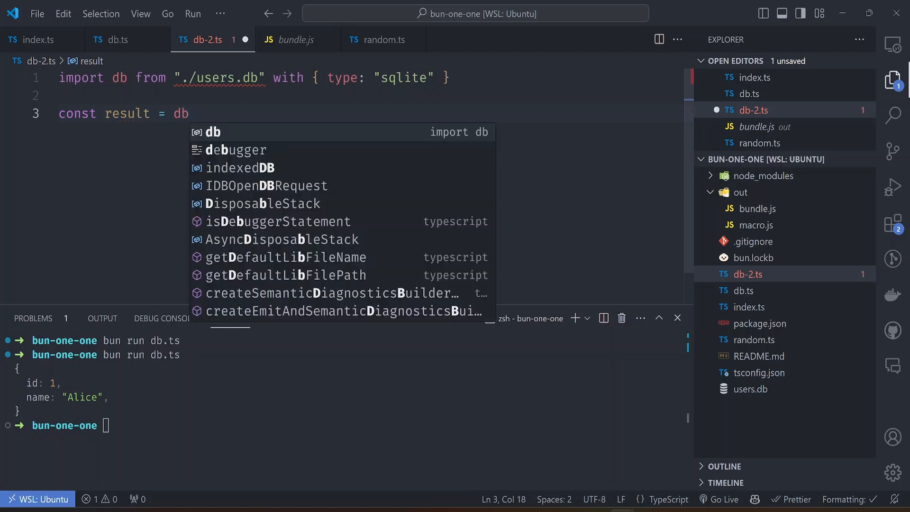
text(.query("select fr)
text(console.log)
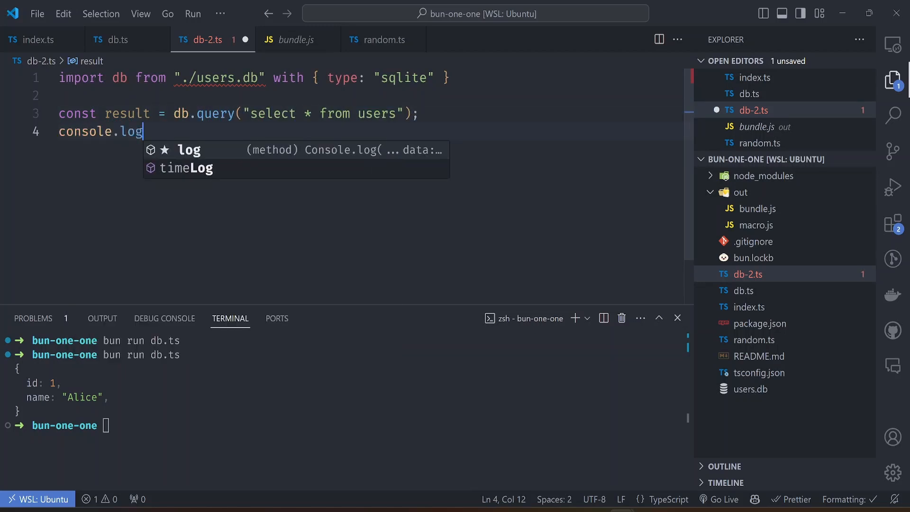
text((result.get());)
click(343, 425)
text(bun run)
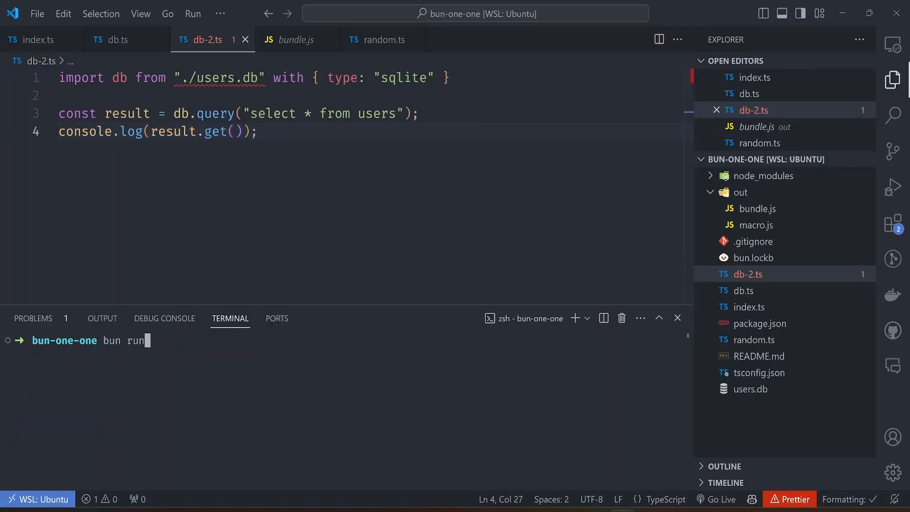
text(./db)
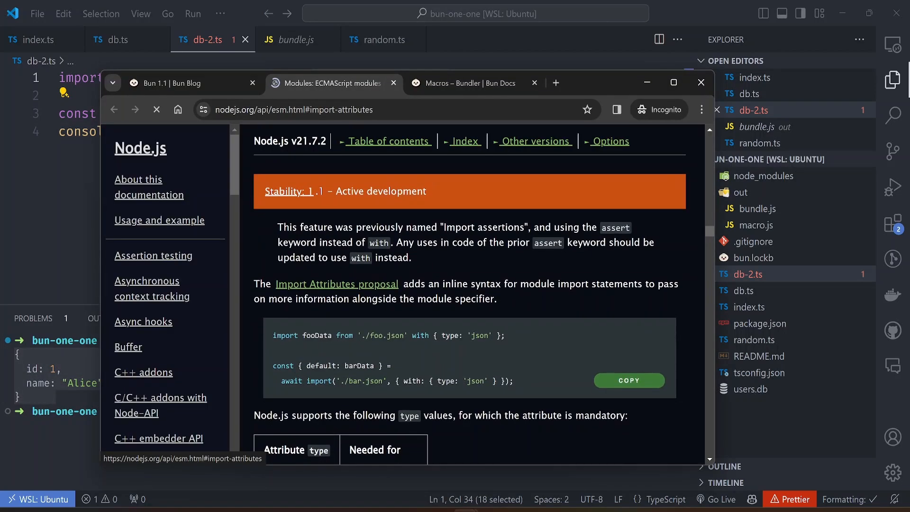
- Read the Node.js import attributes docs, then the Bun 1.1 blog's Embed databases section
scroll(down, 3)
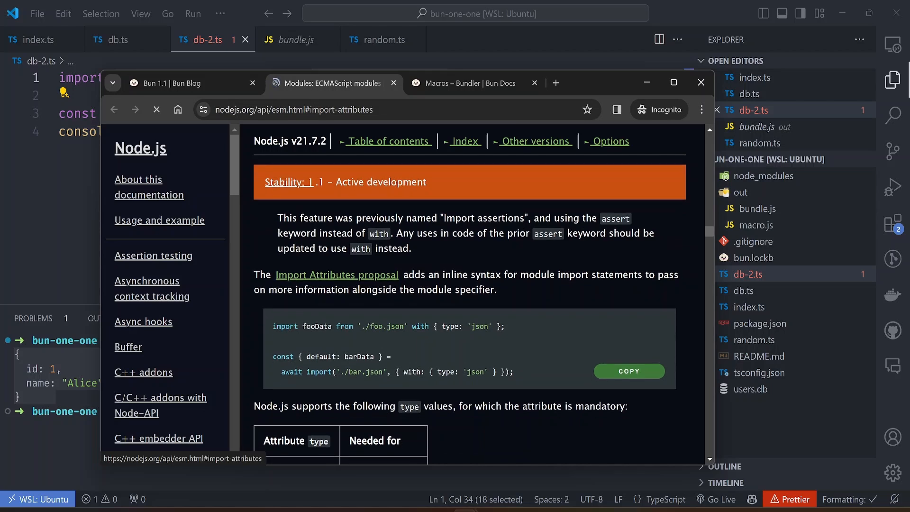
drag(273, 326, 493, 326)
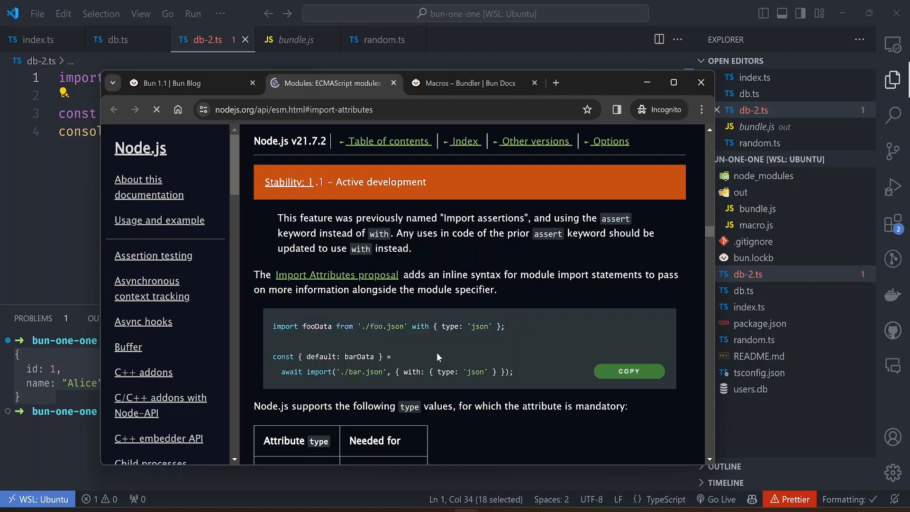
scroll(down, 3)
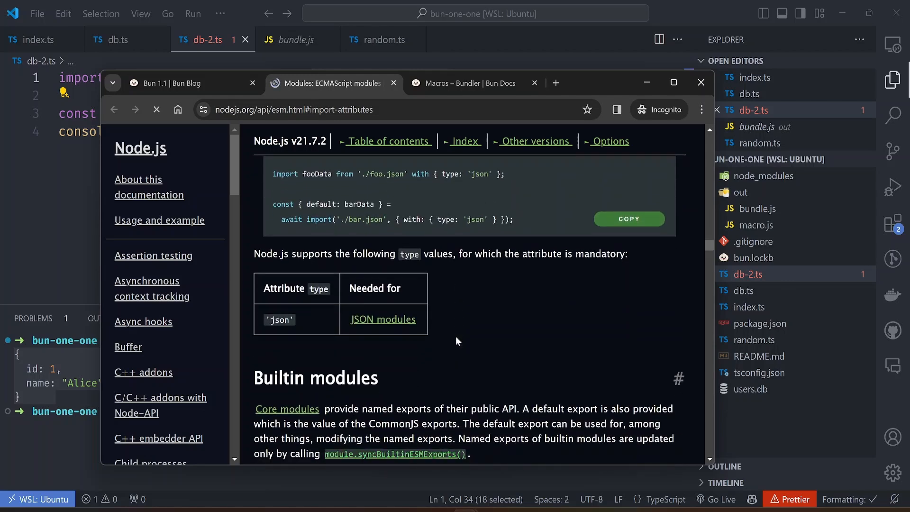
scroll(down, 3)
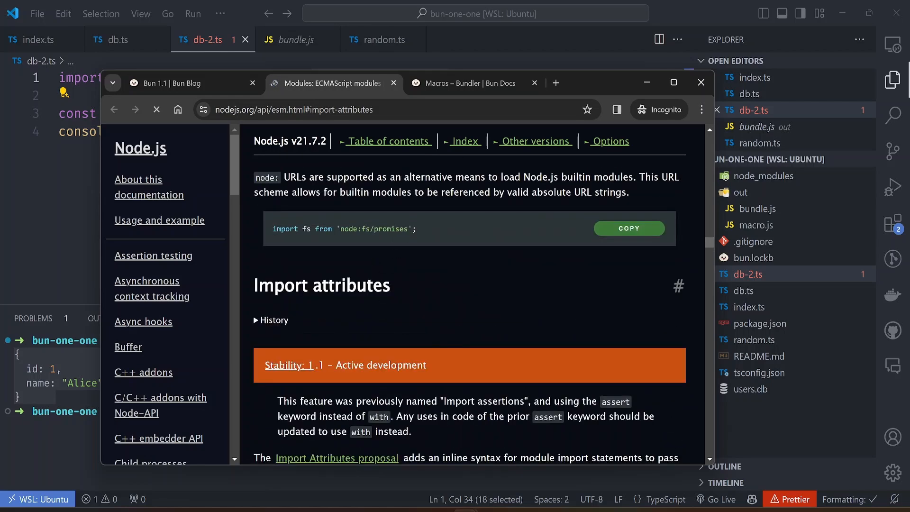
click(701, 82)
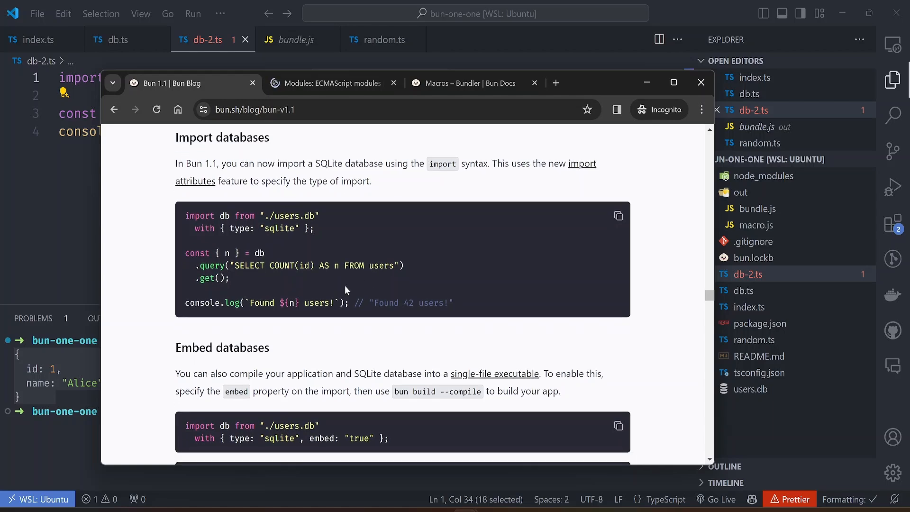
scroll(down, 3)
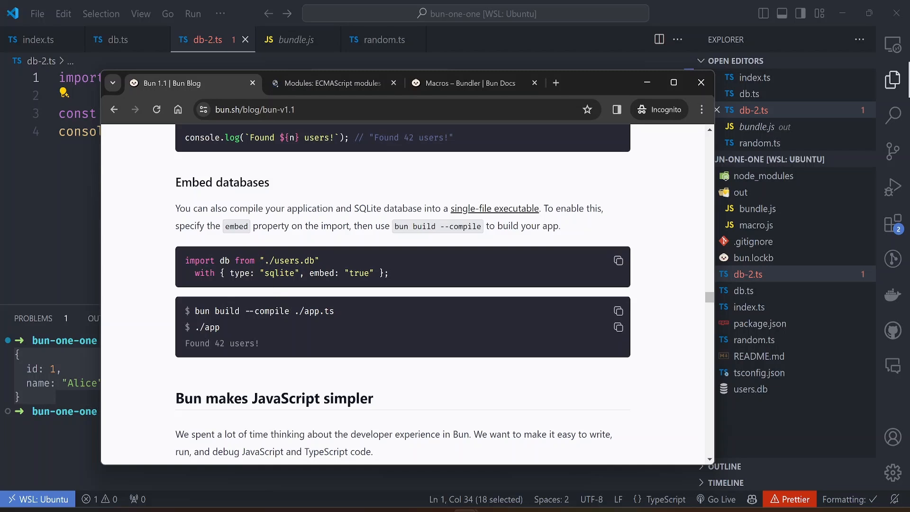
double_click(325, 273)
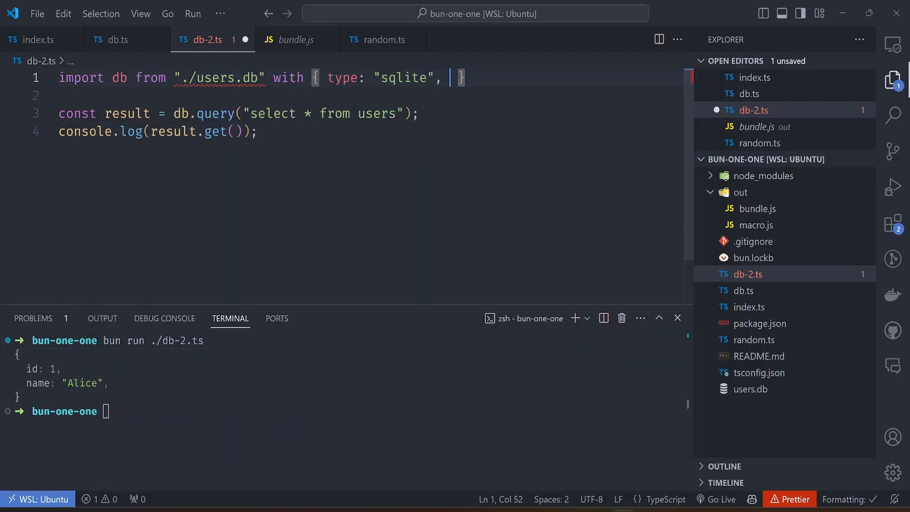
- Add embed: "true" to the users.db import, compile and run ./db-2, and open package.json
text(embed)
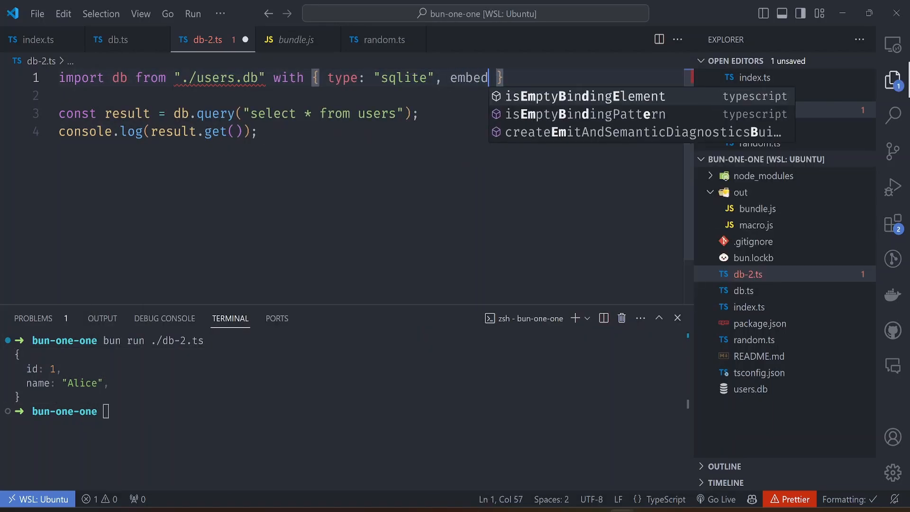
text(: "true)
click(347, 411)
text(b)
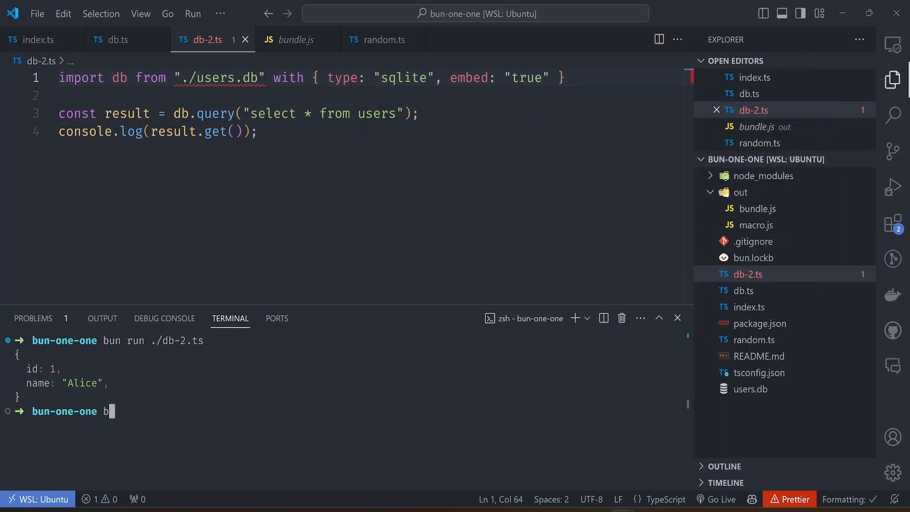
text(cle)
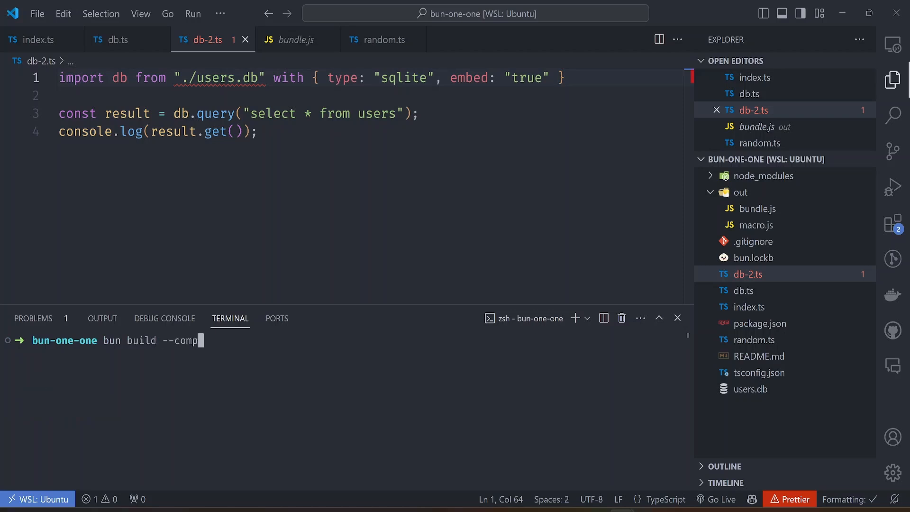
text(ile ./db-2.ts)
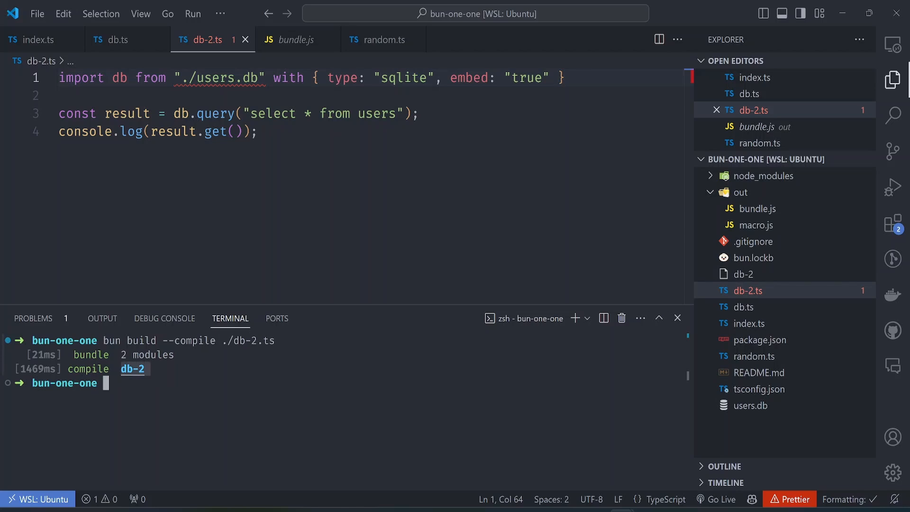
text(./db-2)
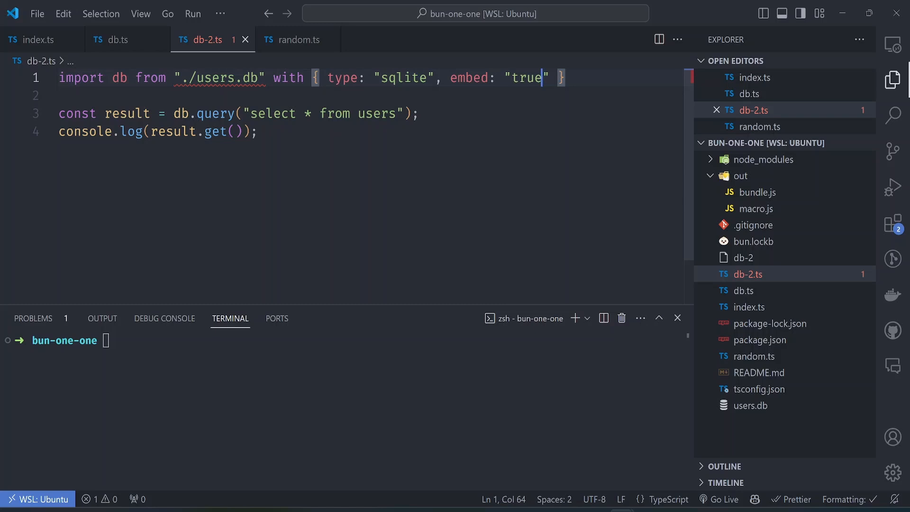
mouse_move(755, 356)
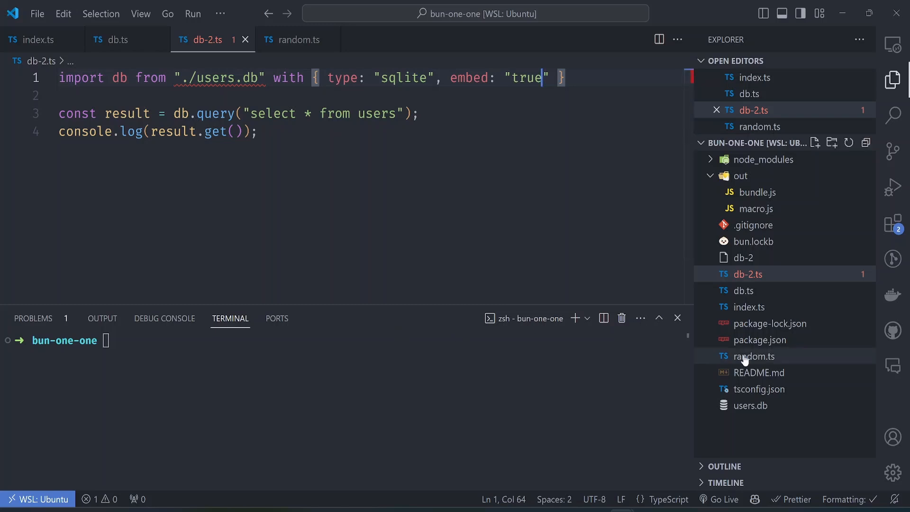
click(759, 355)
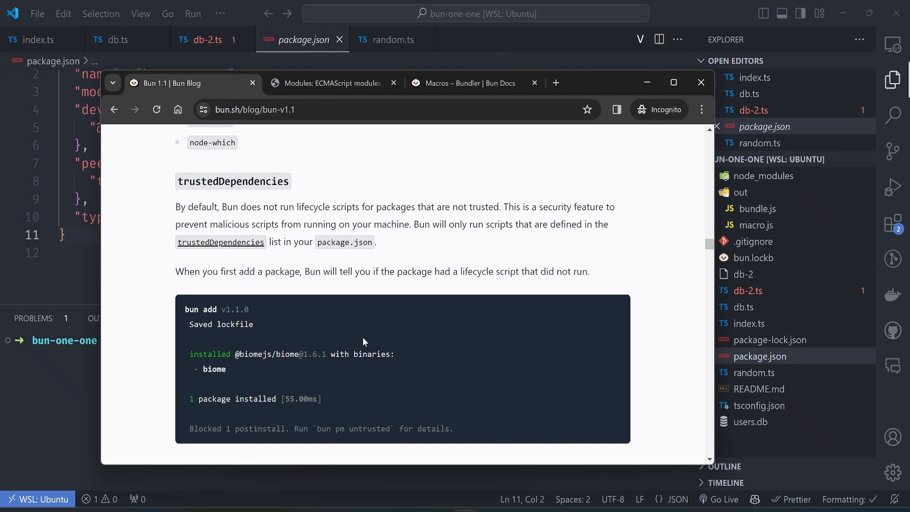
mouse_move(339, 256)
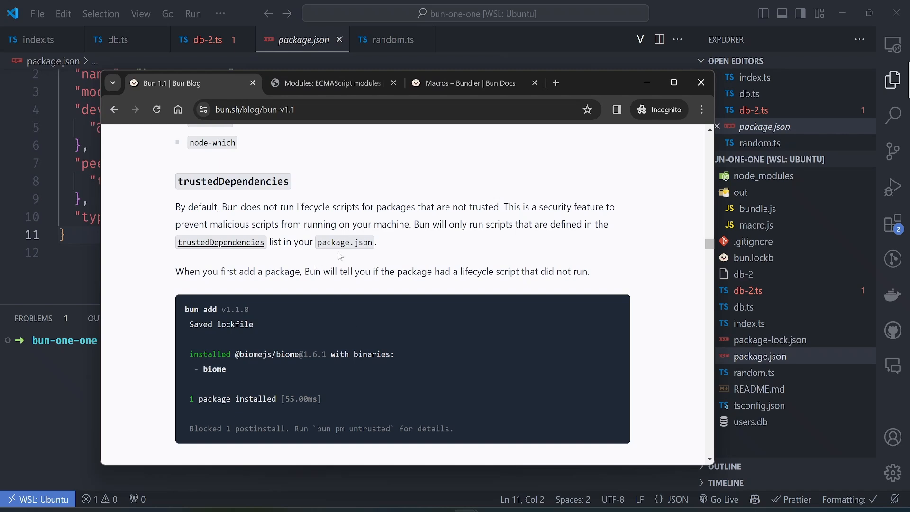
mouse_move(345, 257)
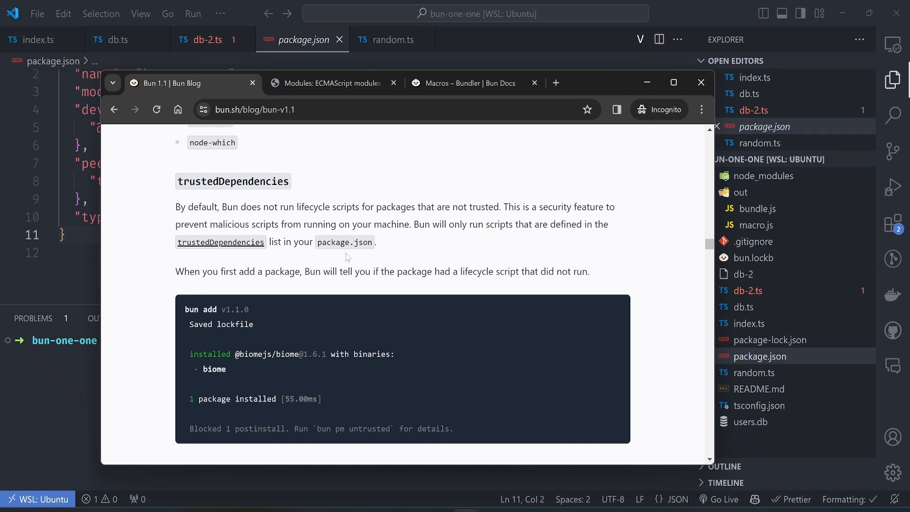
mouse_move(492, 309)
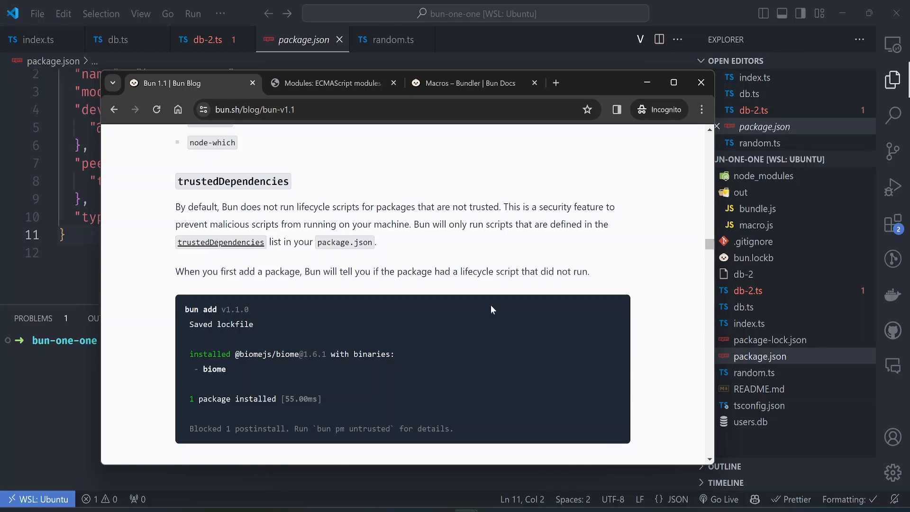
mouse_move(289, 350)
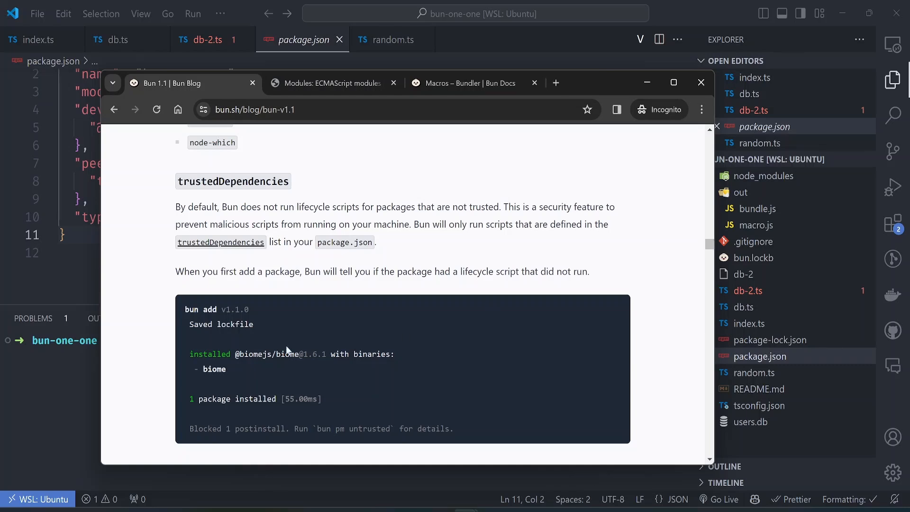
click(701, 82)
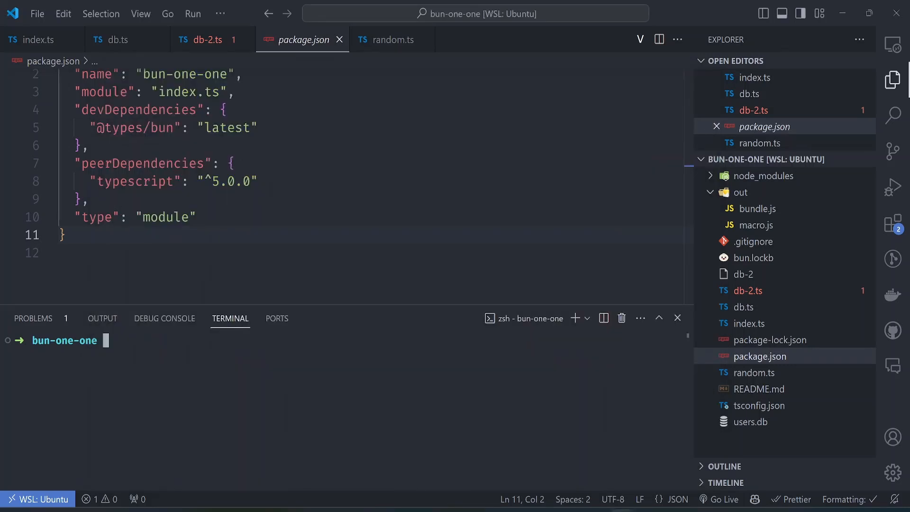
- Run npm install core-js, then bun add core-js, then bun pm untrusted
text(npm install core-js)
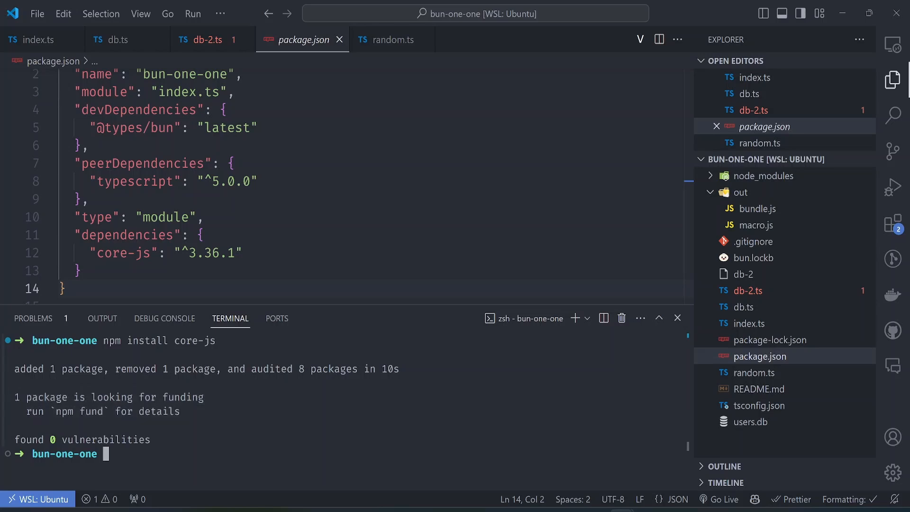
mouse_move(230, 318)
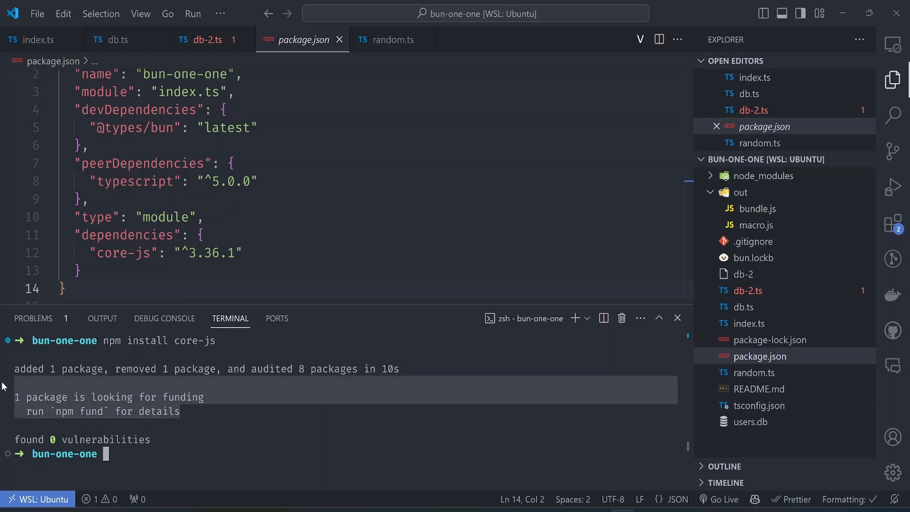
text(bun add core-js)
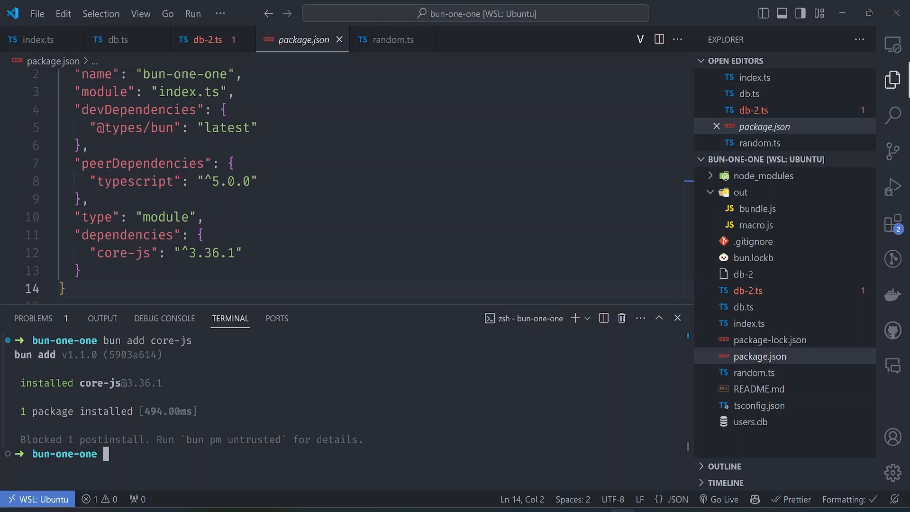
text(cl)
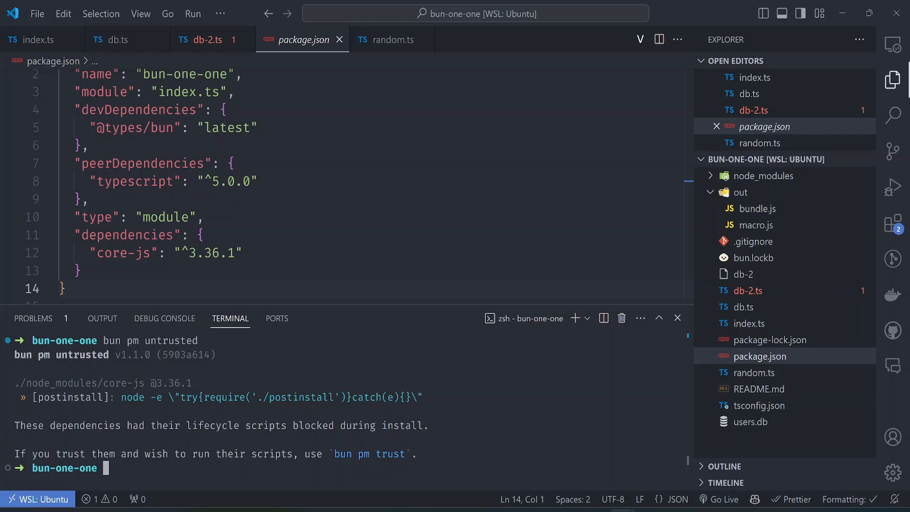
- Run bun pm trust core-js, view trustedDependencies in package.json, and enlarge the terminal
text(bun pm t)
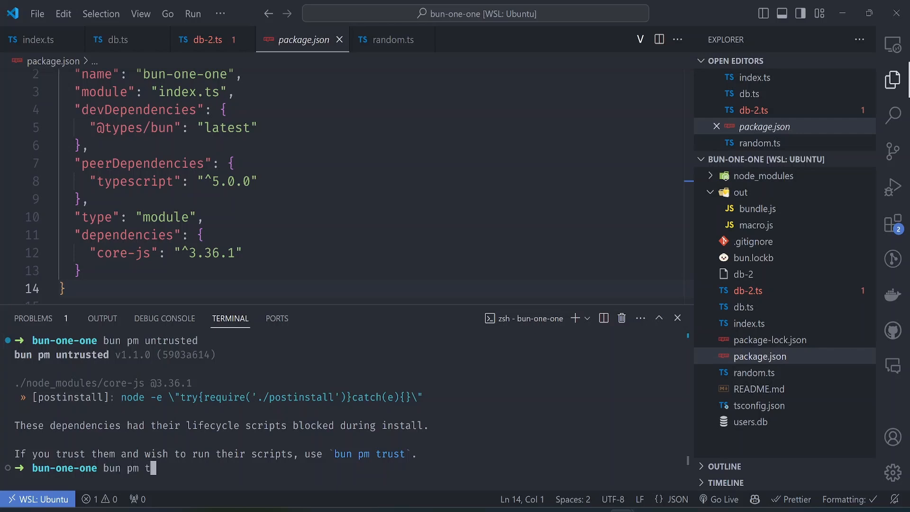
text(rust core-js)
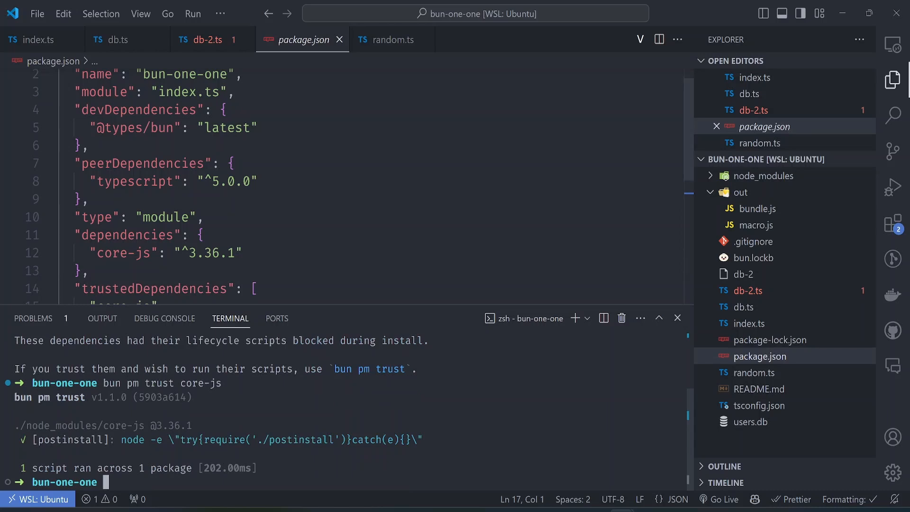
scroll(down, 3)
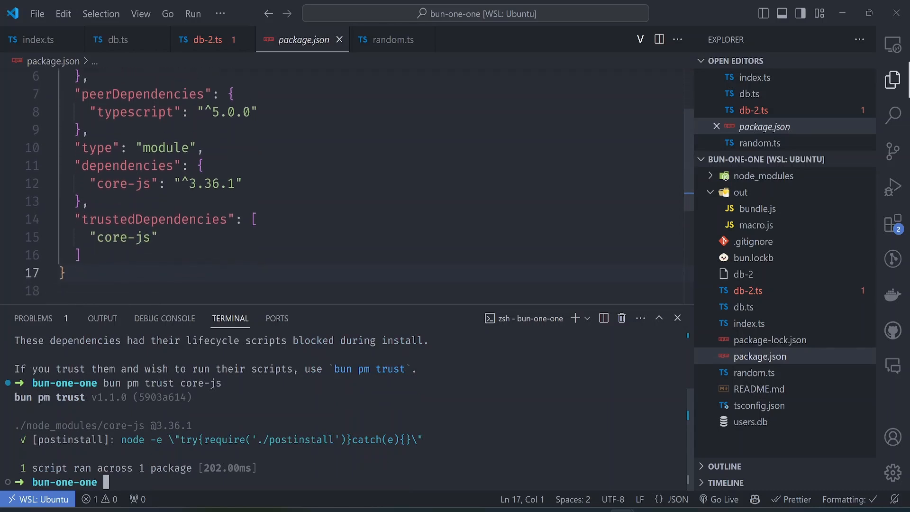
drag(76, 220, 81, 256)
text(bun)
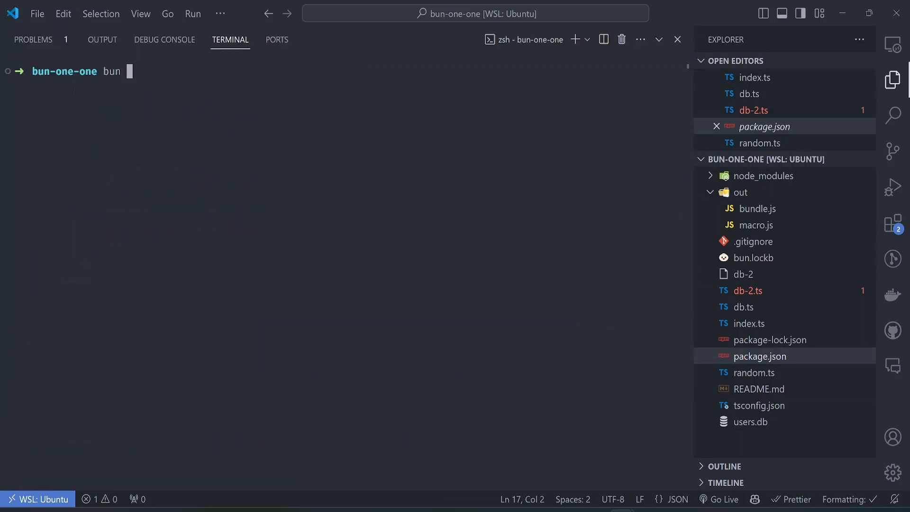
- Run bun pm, clear the terminal, then scroll through bun pm default-trusted output
text(pm)
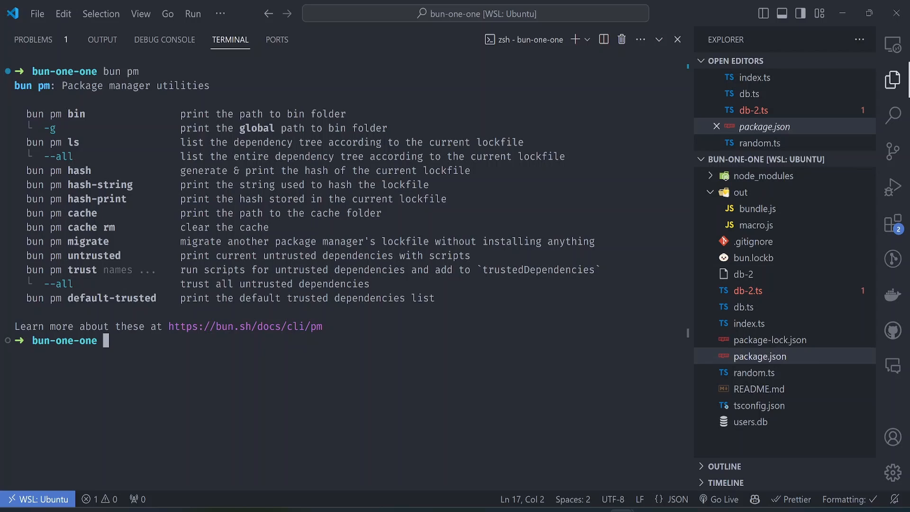
text(clear)
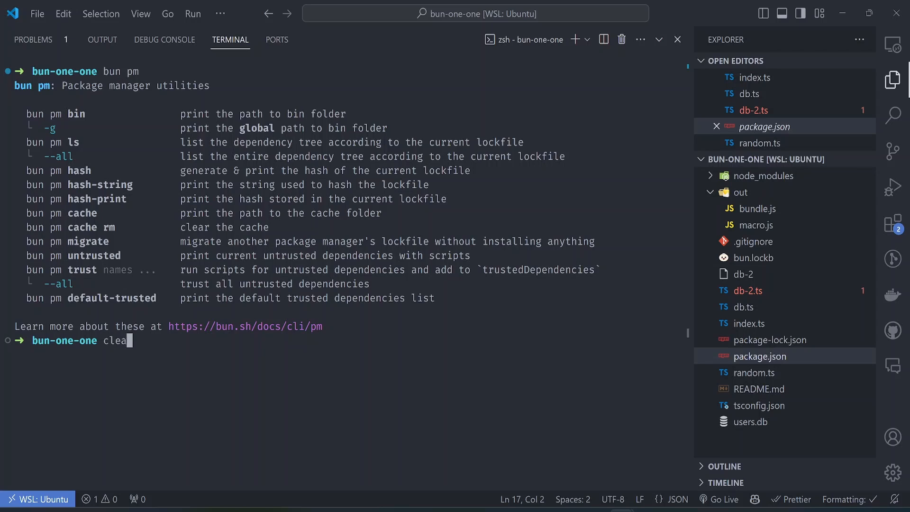
text(bun pm d)
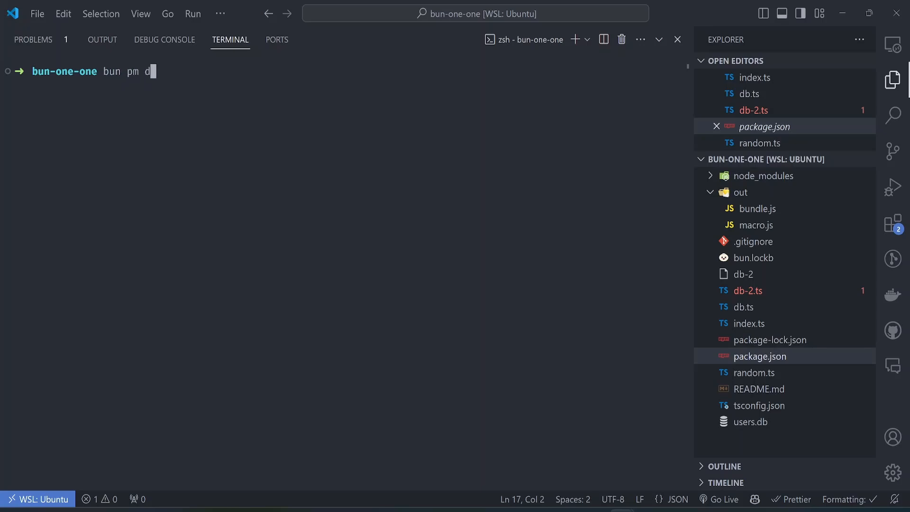
key(Enter)
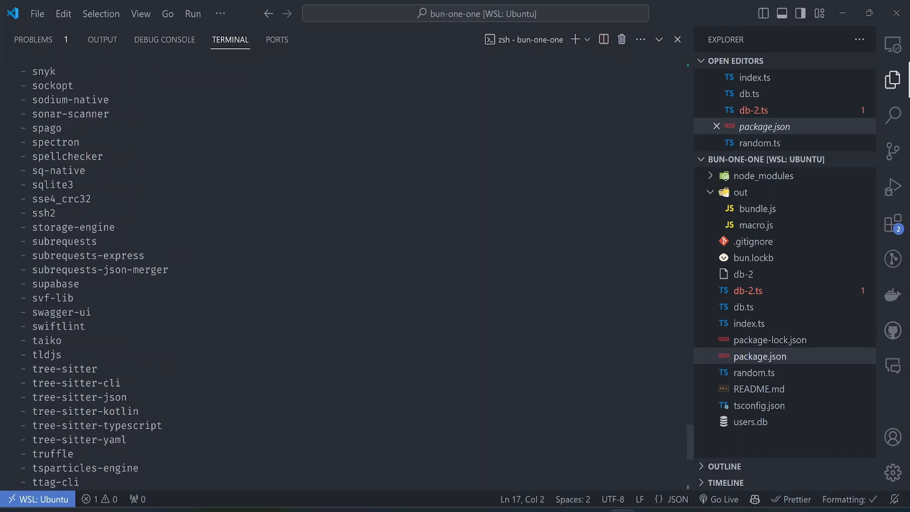
scroll(up, 3)
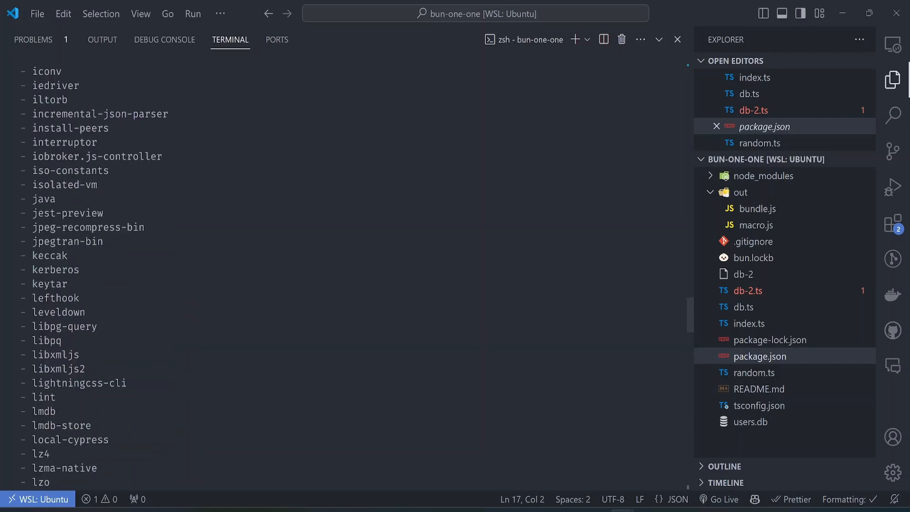
scroll(down, 3)
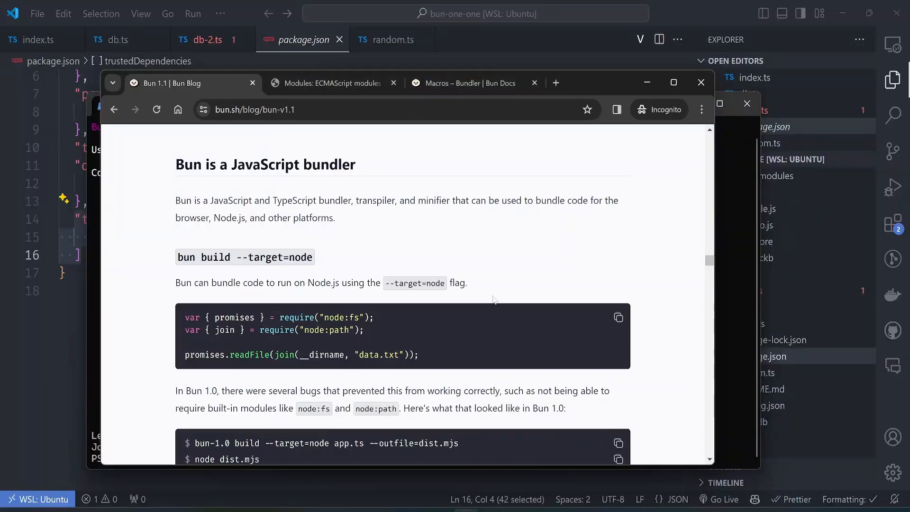
scroll(down, 3)
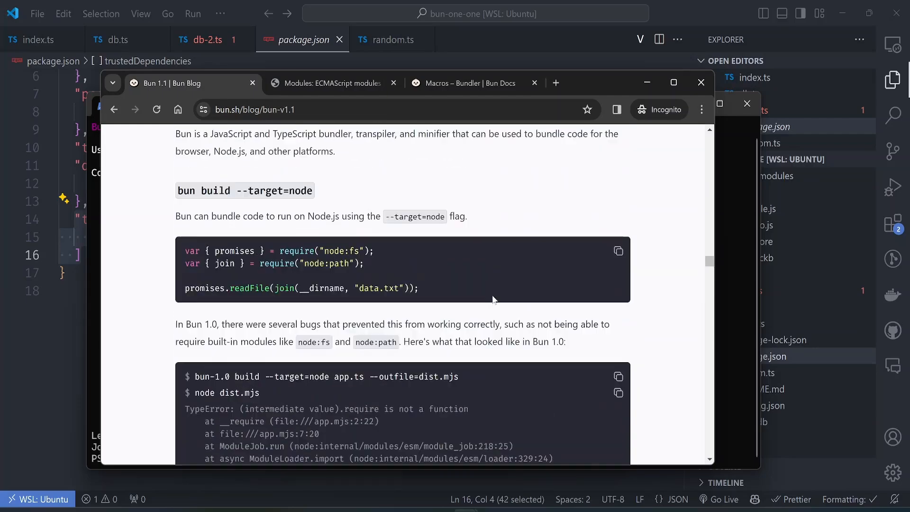
scroll(down, 3)
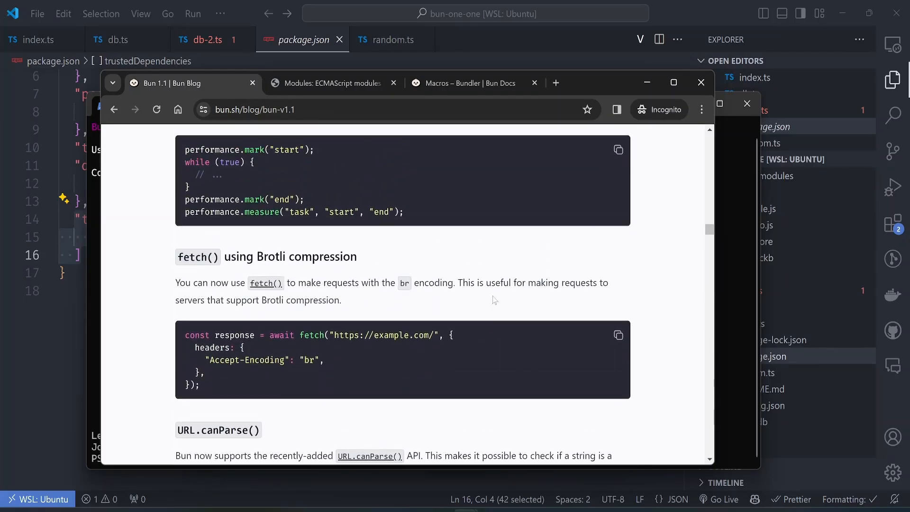
scroll(down, 3)
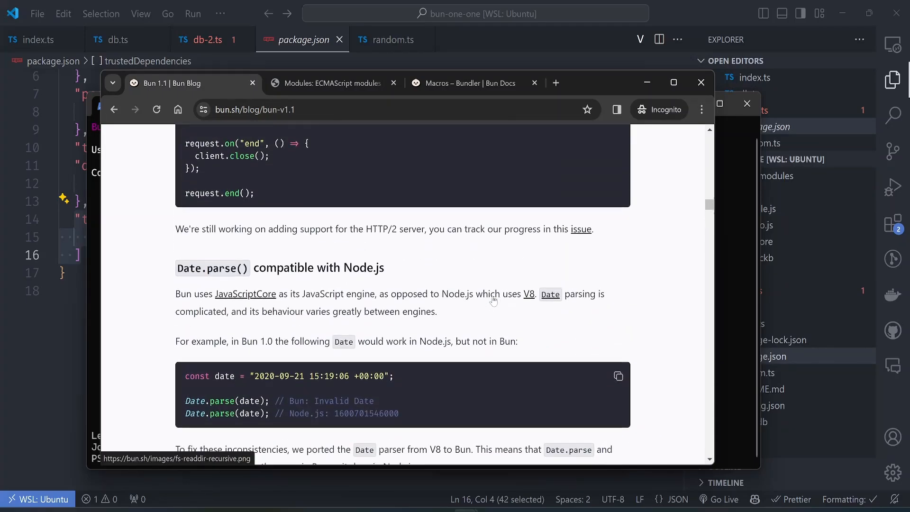